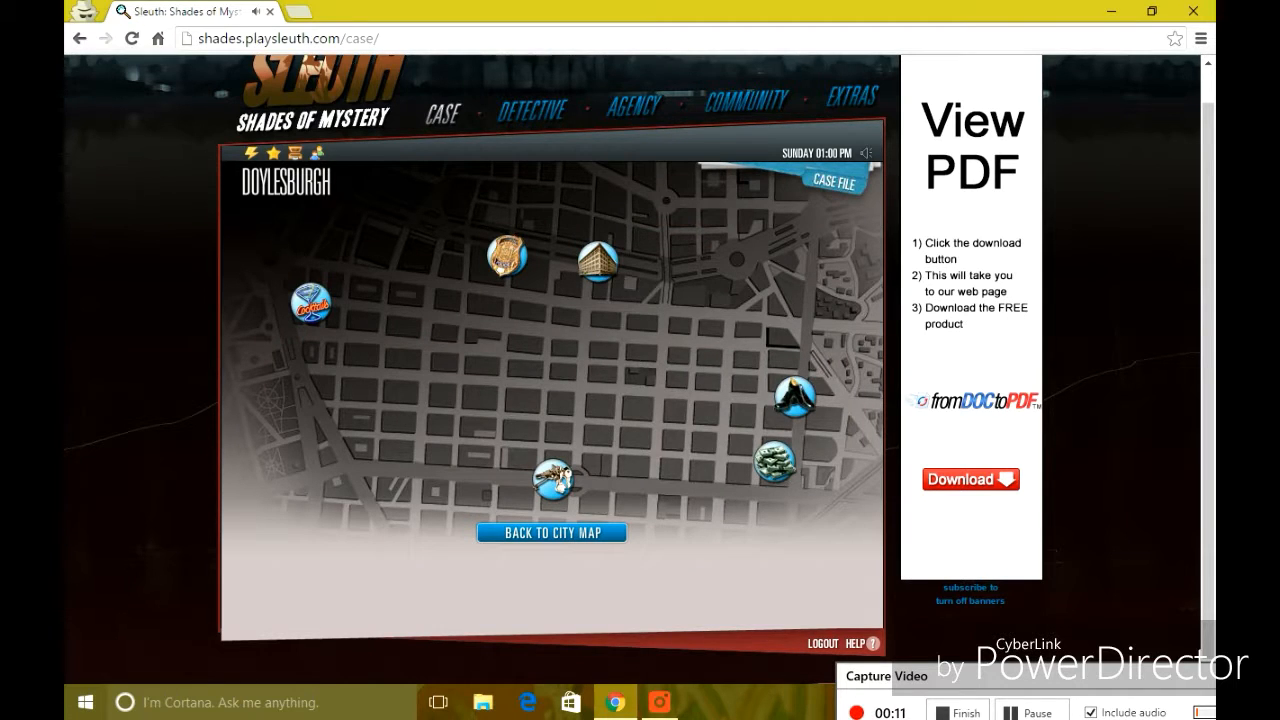
- Have Agatha the barber compare the crime-scene hair with Cassandra Cagle's, then return to the map
click(551, 532)
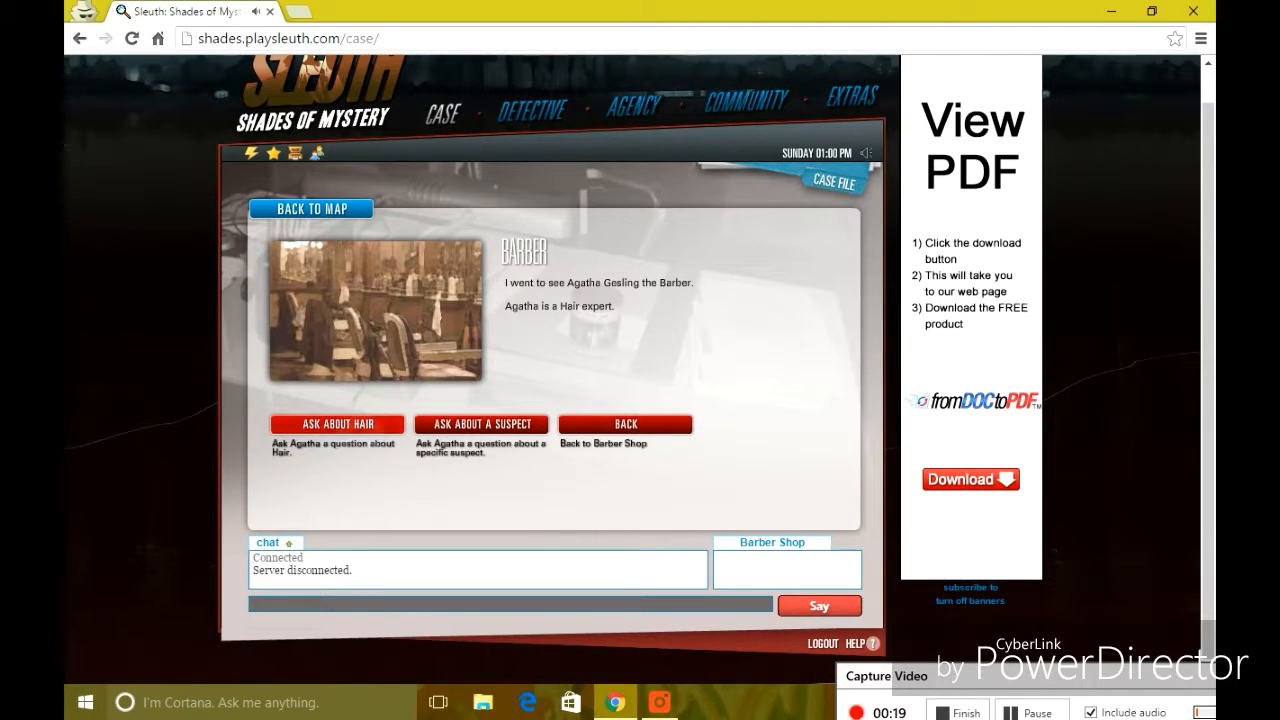
click(625, 424)
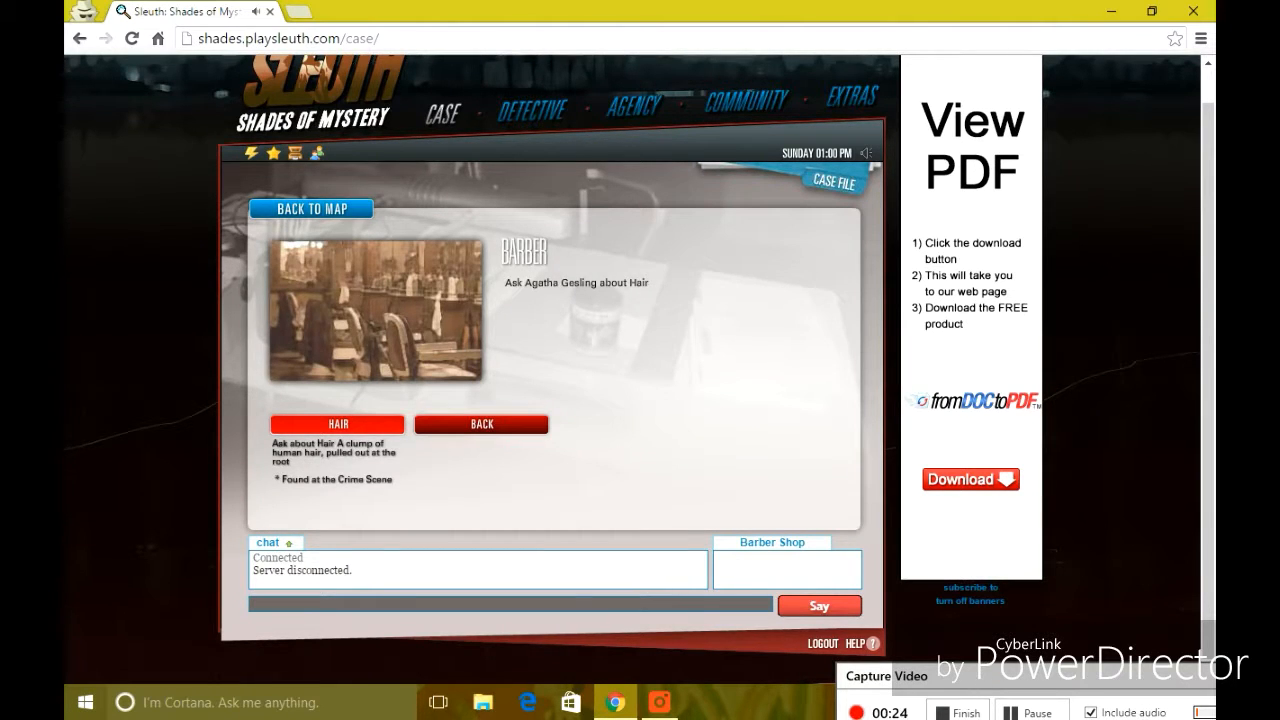
click(337, 424)
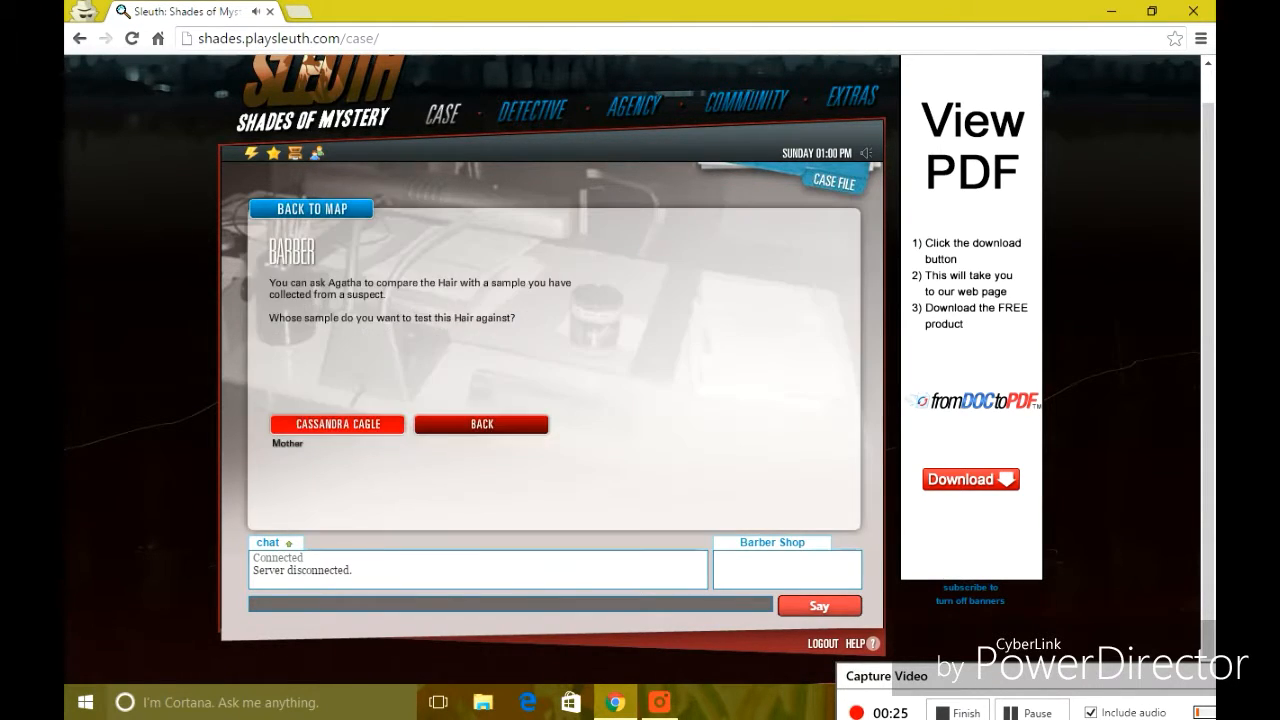
click(337, 424)
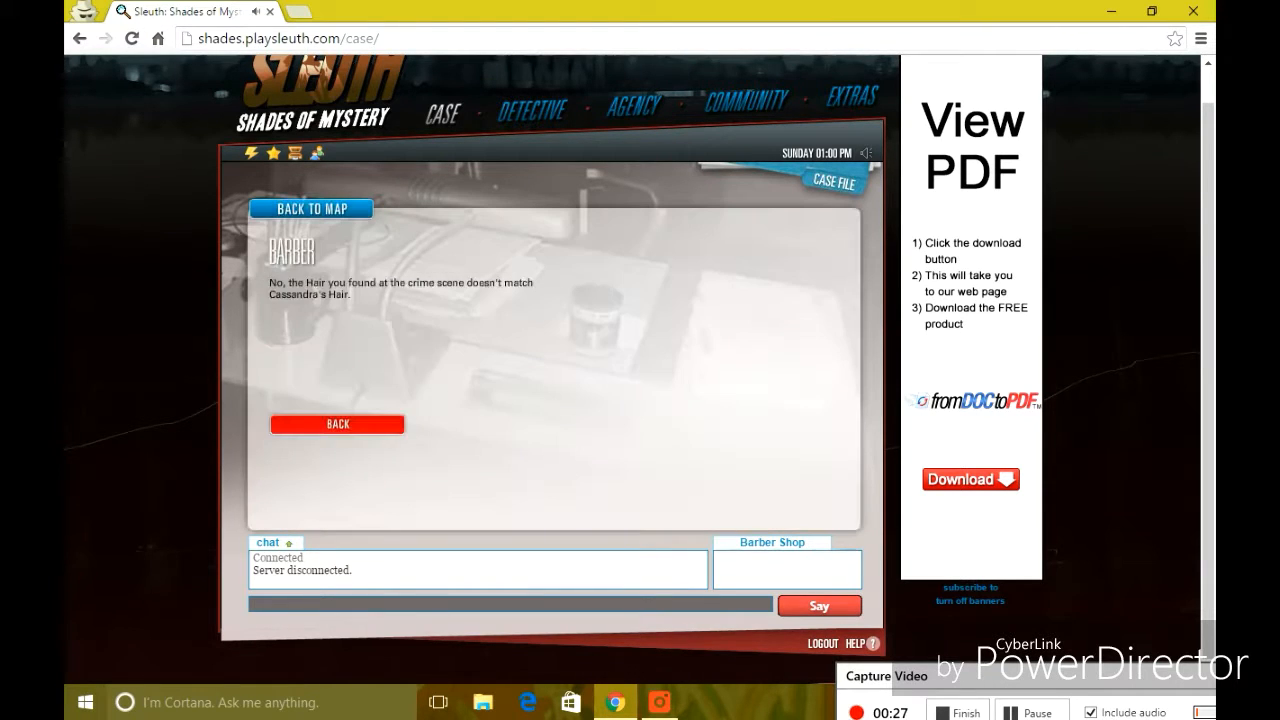
click(337, 424)
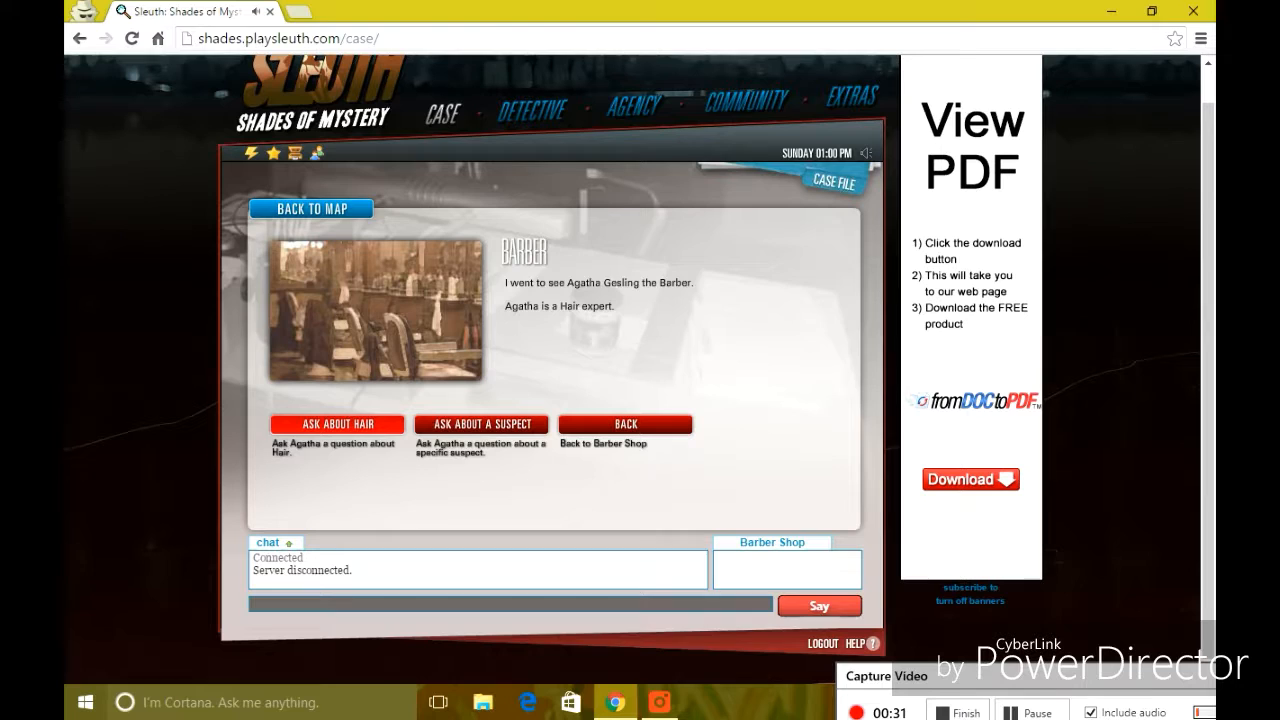
click(311, 208)
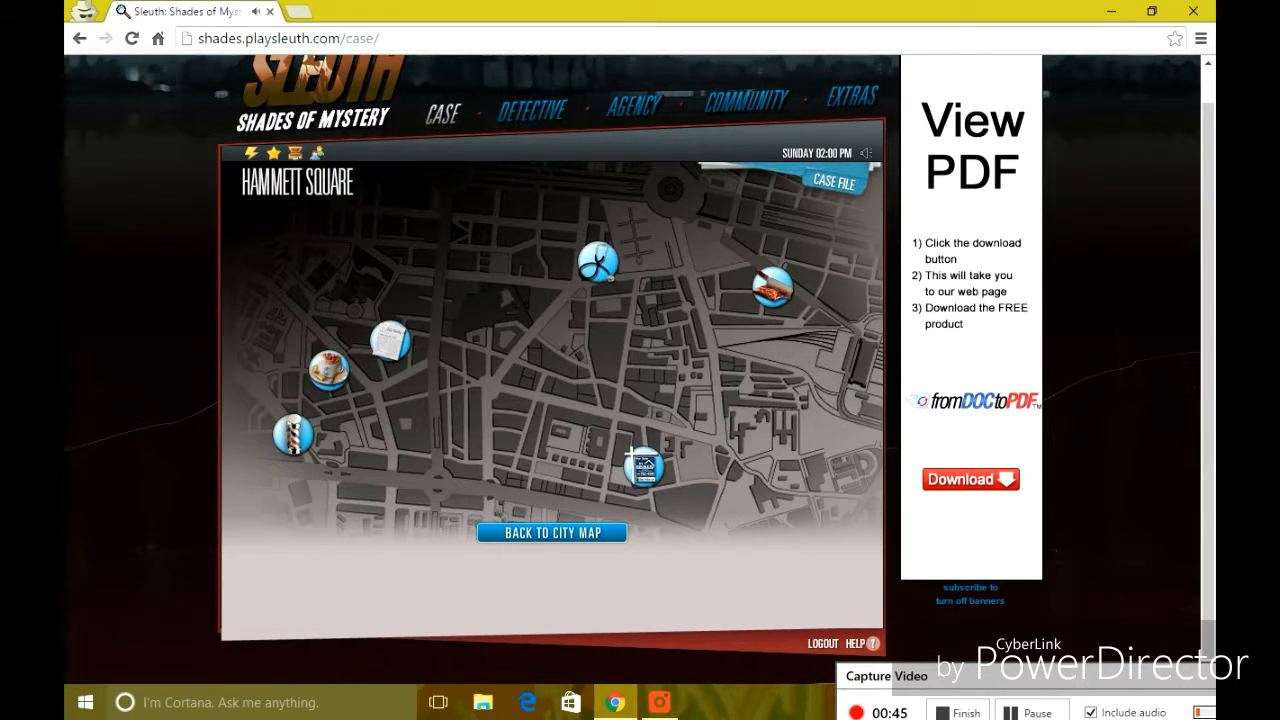
- Travel to the North Christie district and enter the North Christie Bank
click(551, 532)
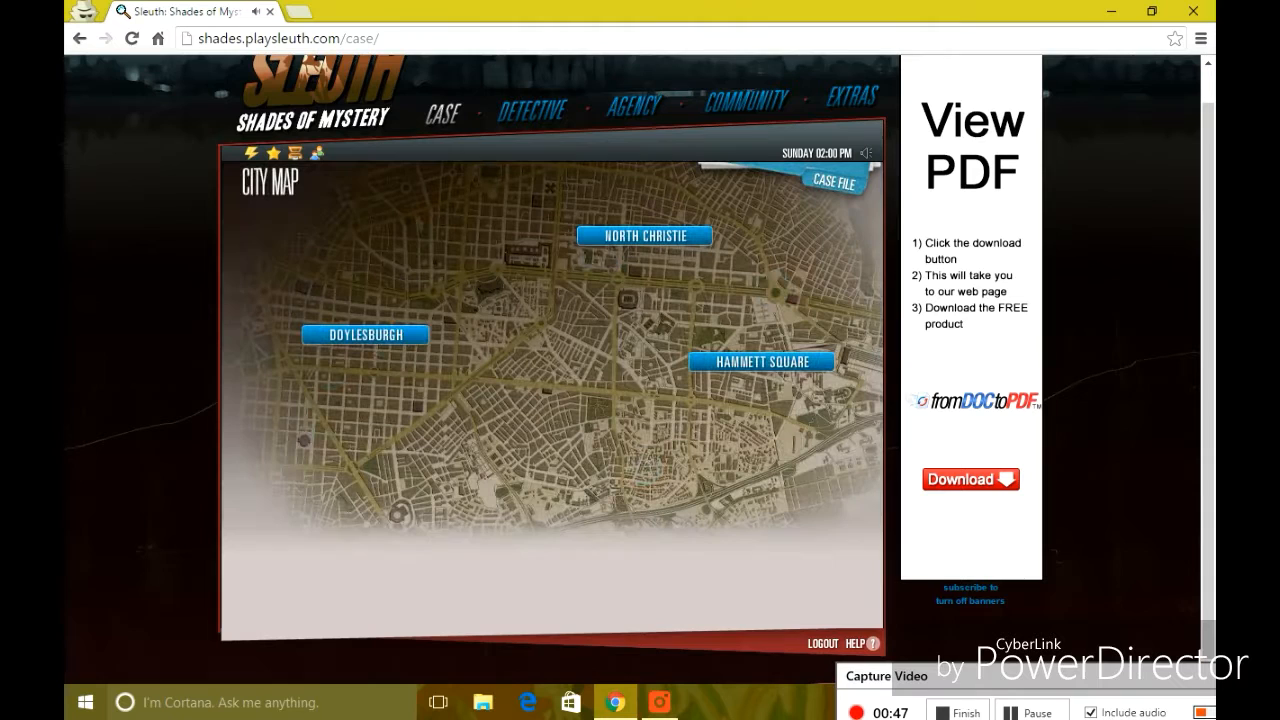
click(365, 334)
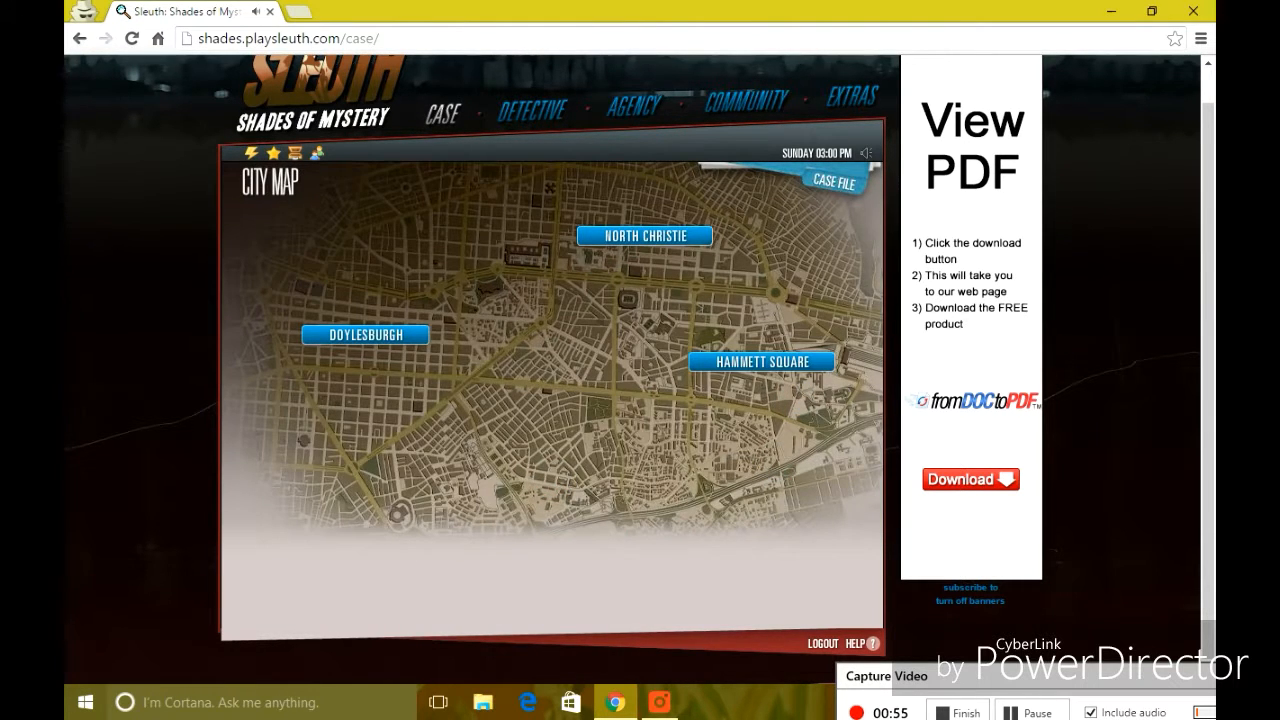
click(644, 236)
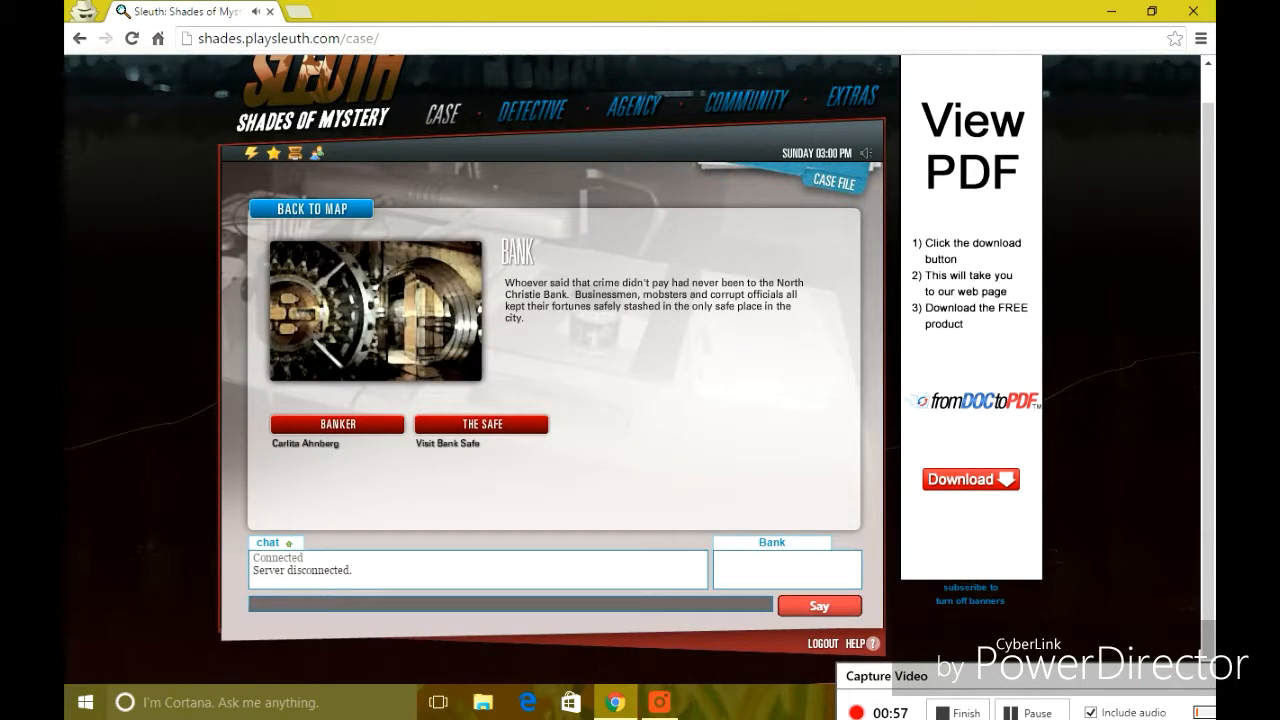
- Have banker Carlita test the threatening note against Cassandra's and Craig's handwriting
click(337, 424)
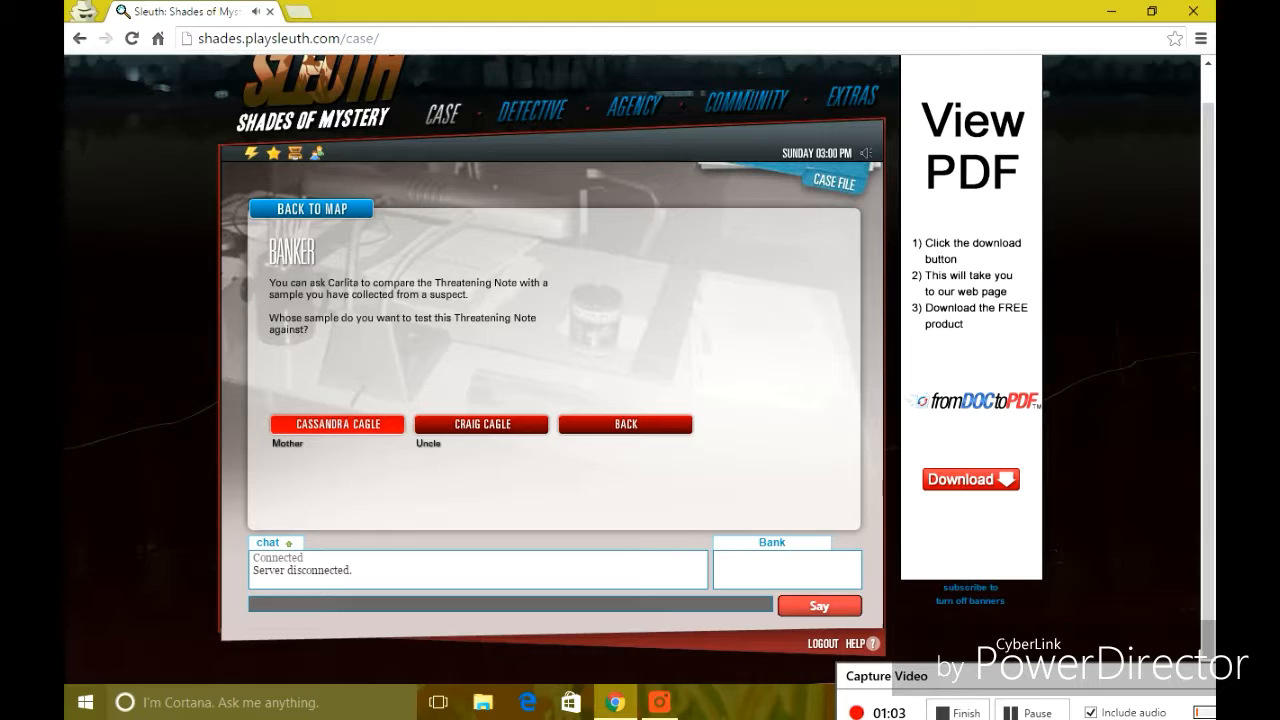
click(336, 423)
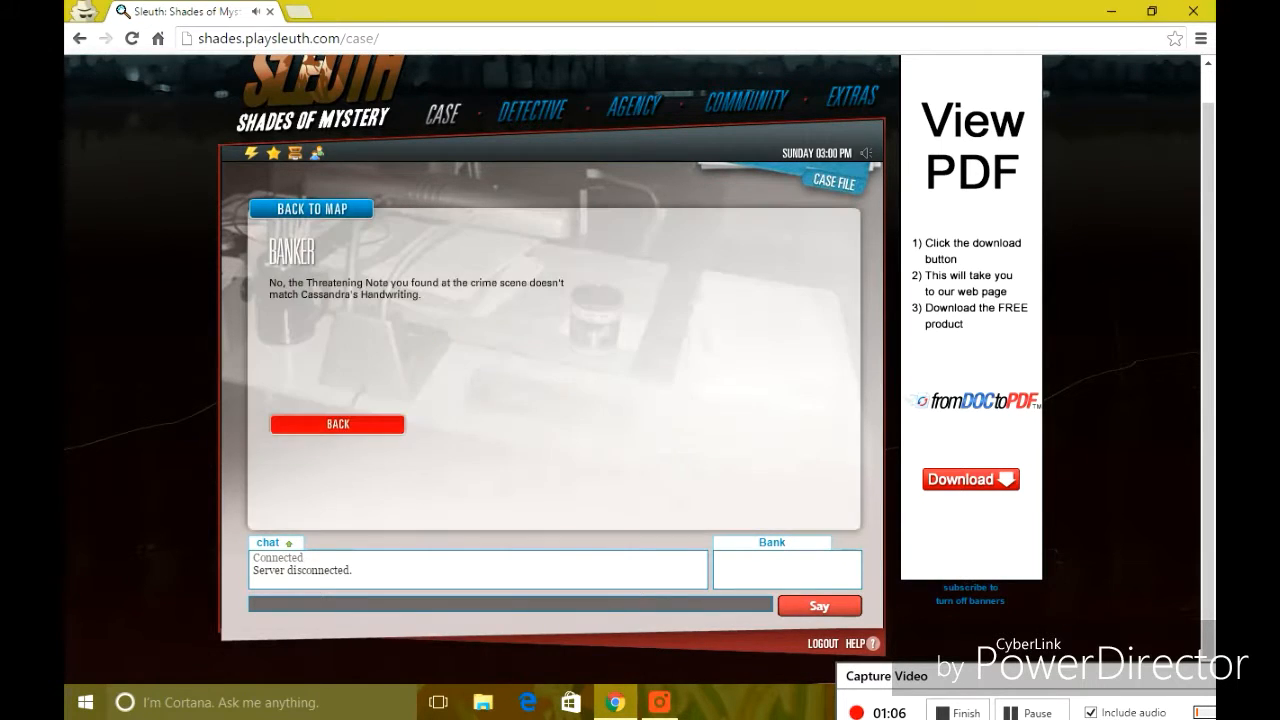
click(337, 424)
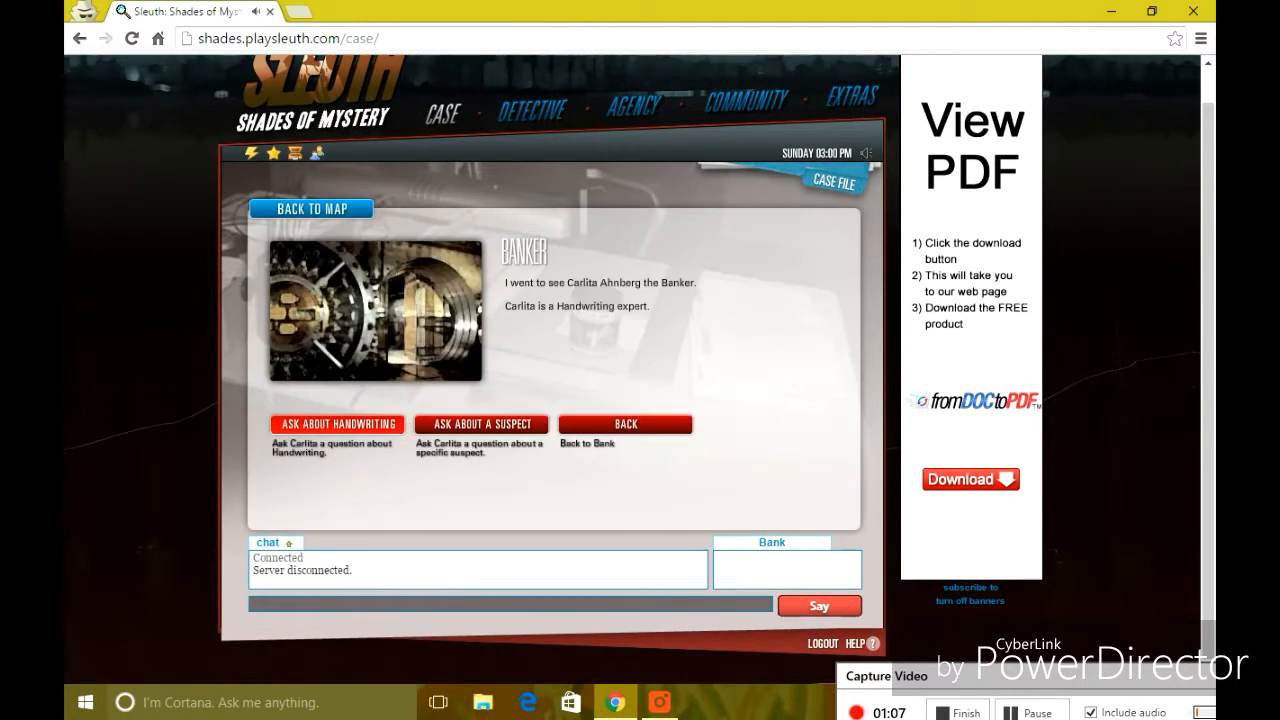
click(337, 424)
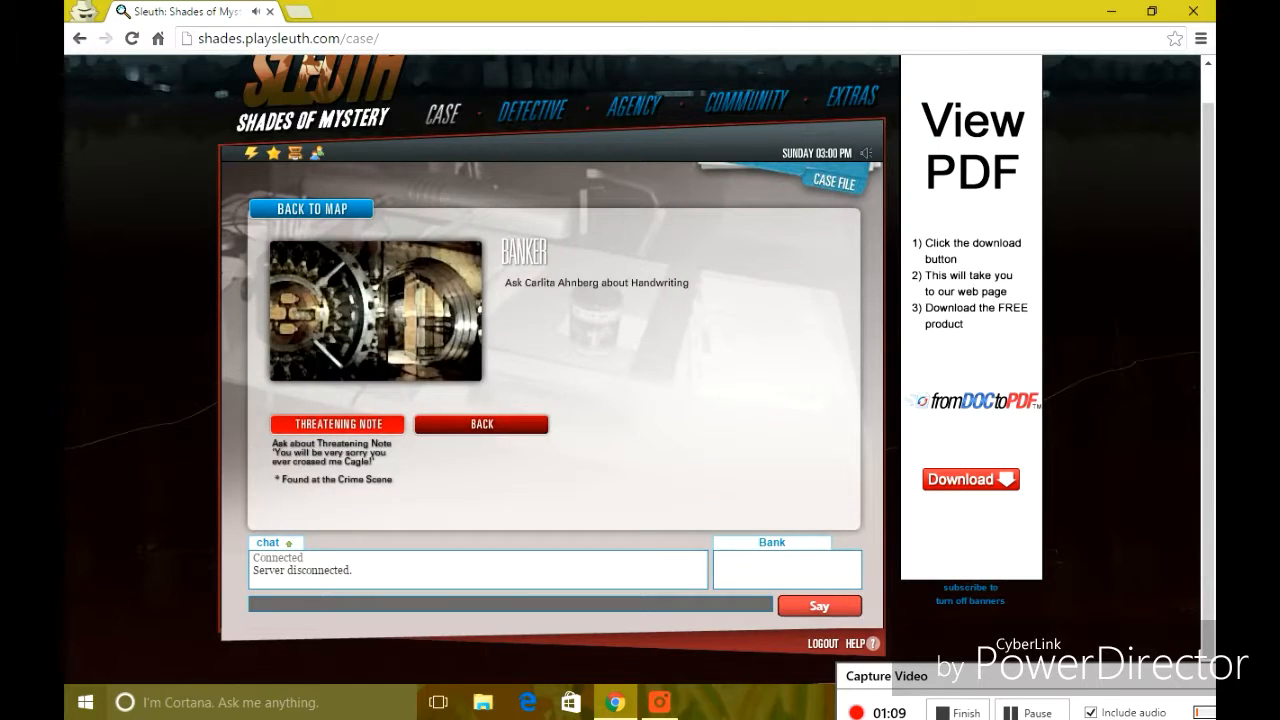
click(336, 424)
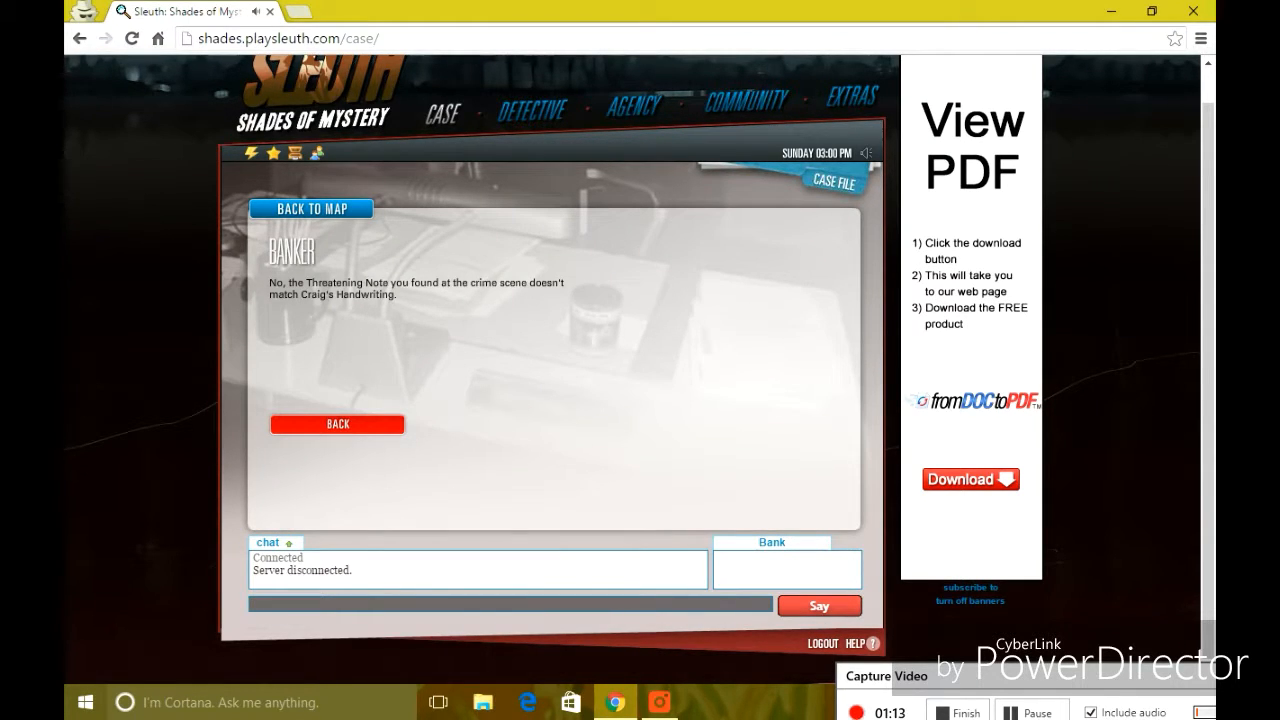
click(337, 424)
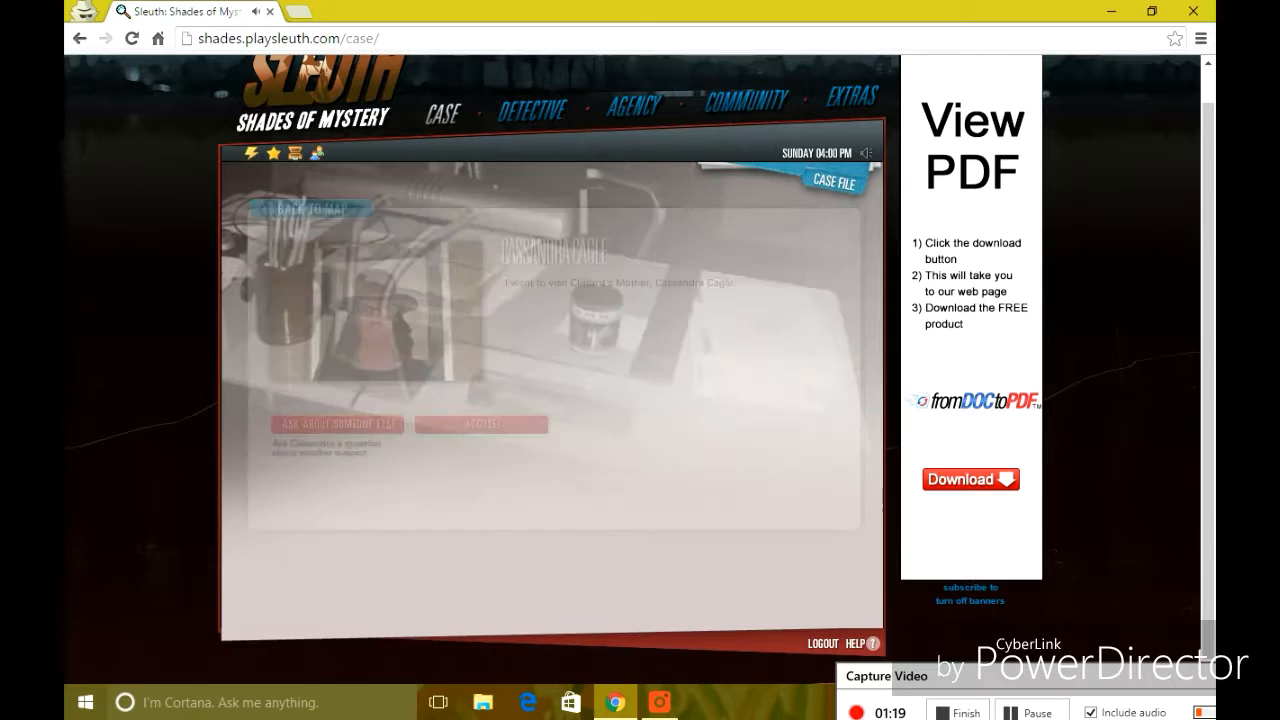
- Ask Cassandra about Craig Cagle and find Craig's home locked
click(337, 424)
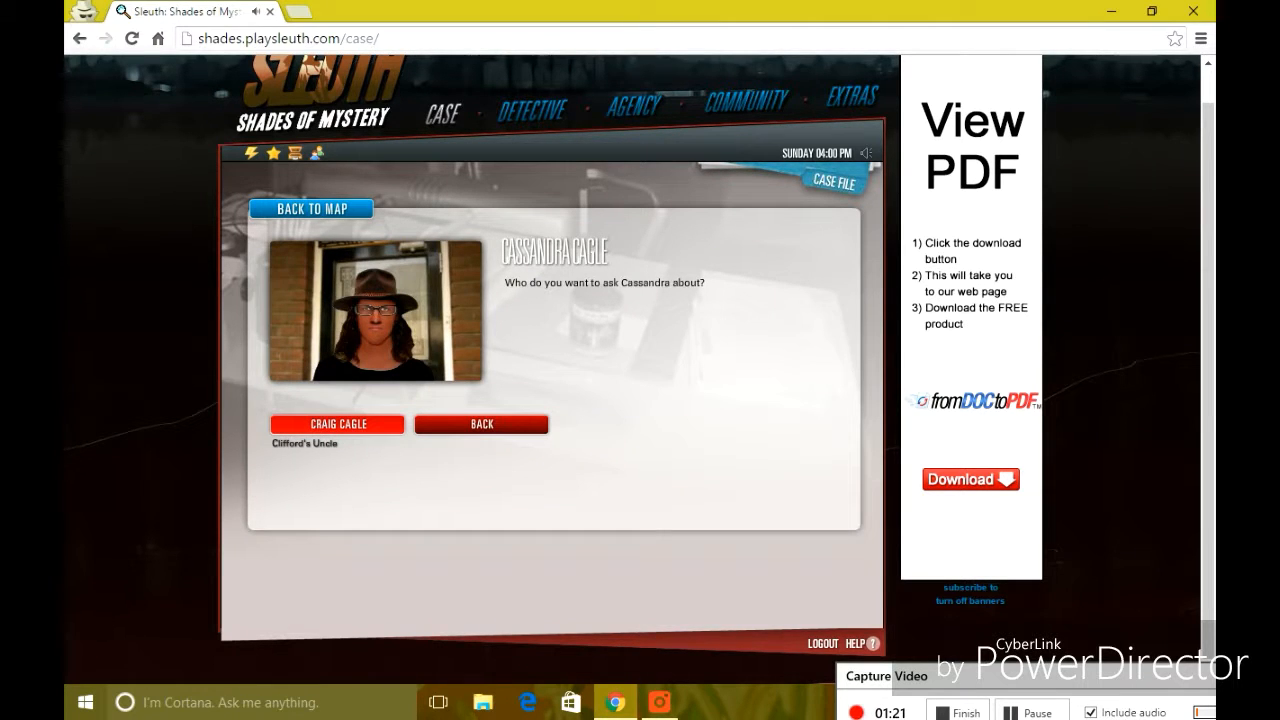
click(337, 424)
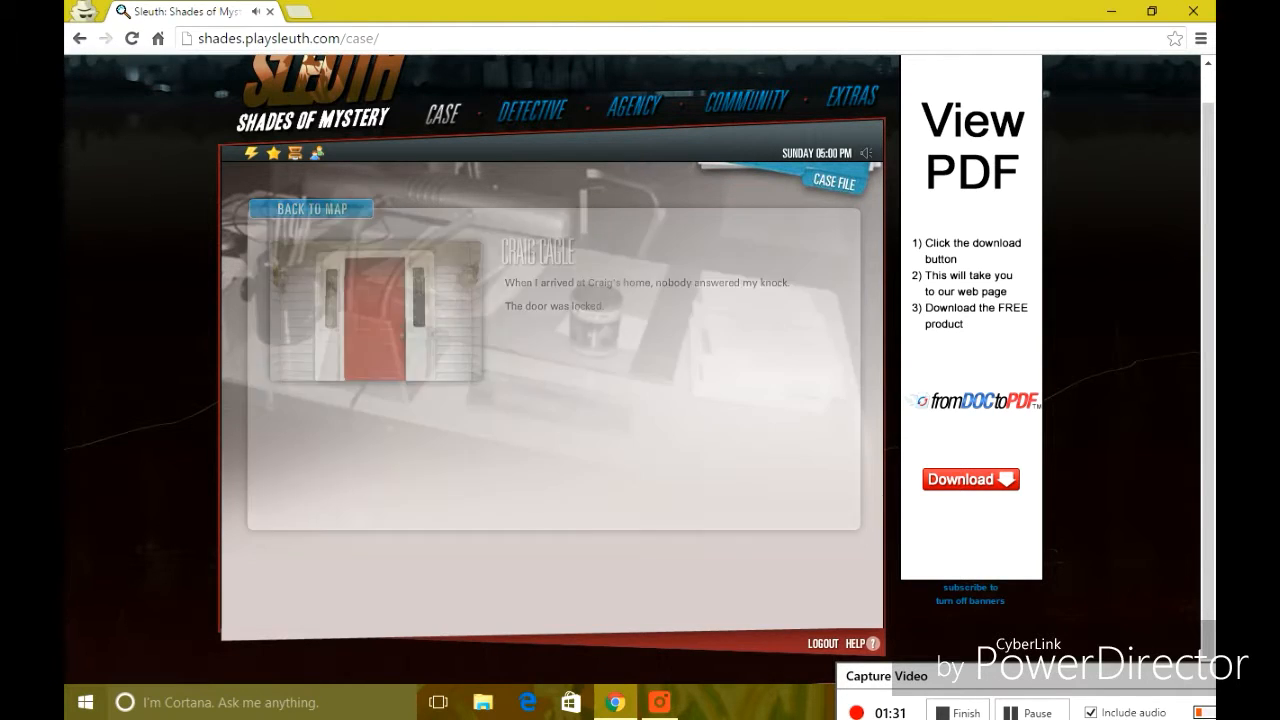
click(311, 209)
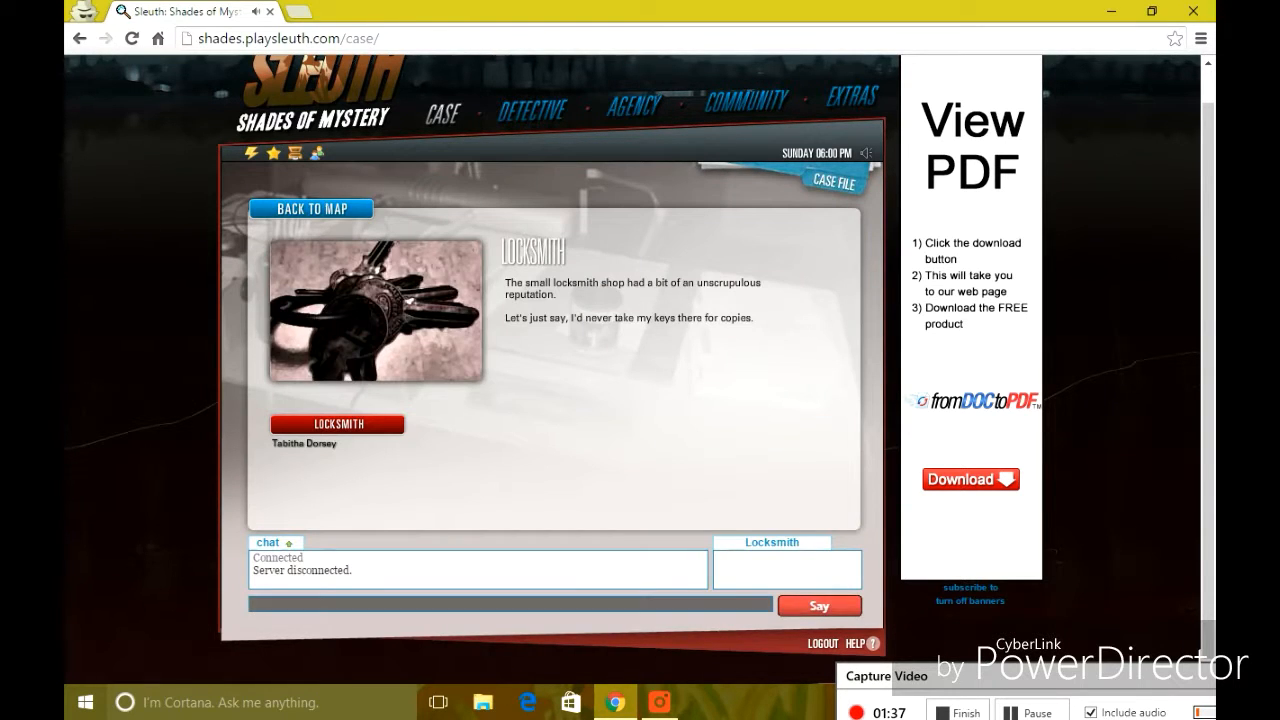
- Buy a $60 copy of Craig's house key from Tabitha the locksmith
click(336, 423)
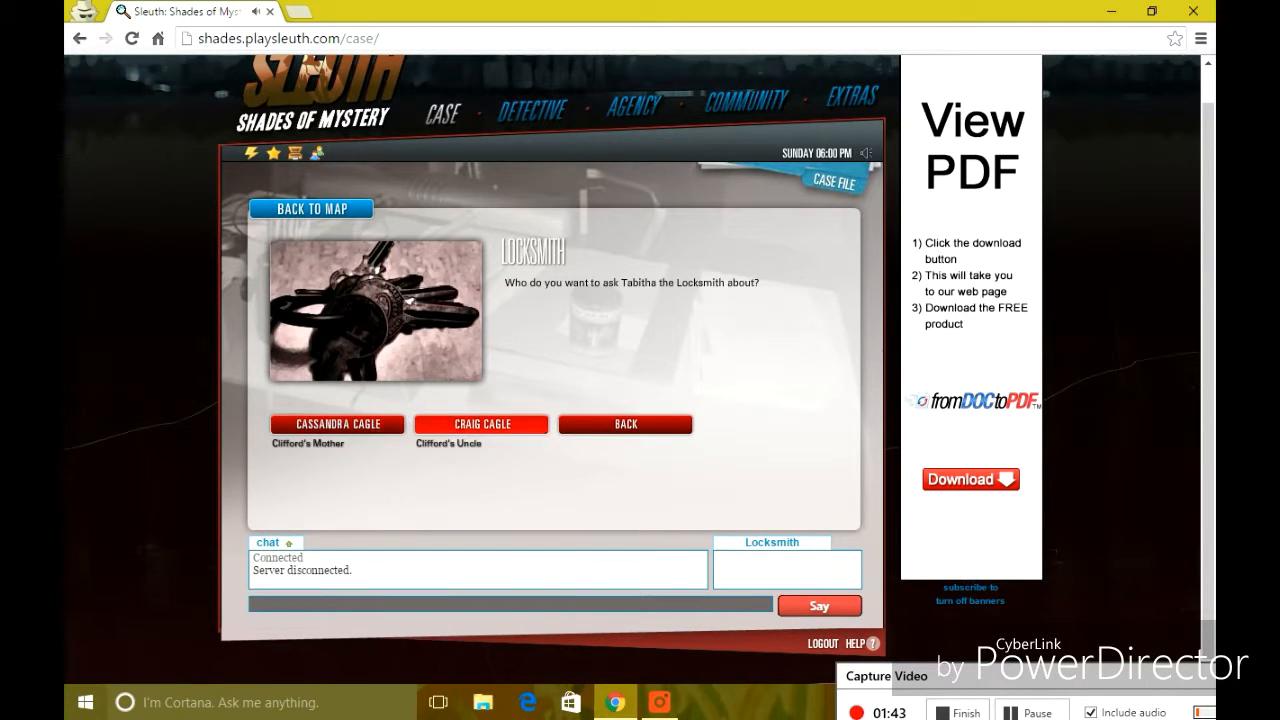
click(481, 424)
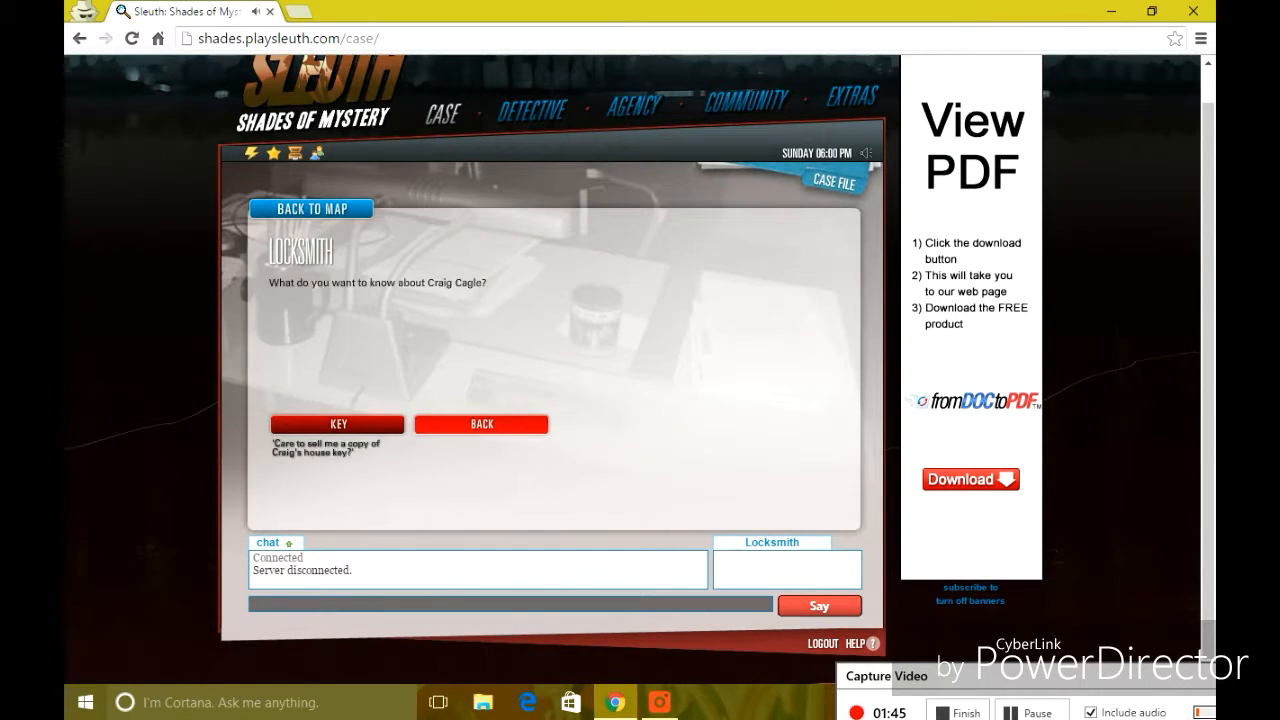
click(337, 423)
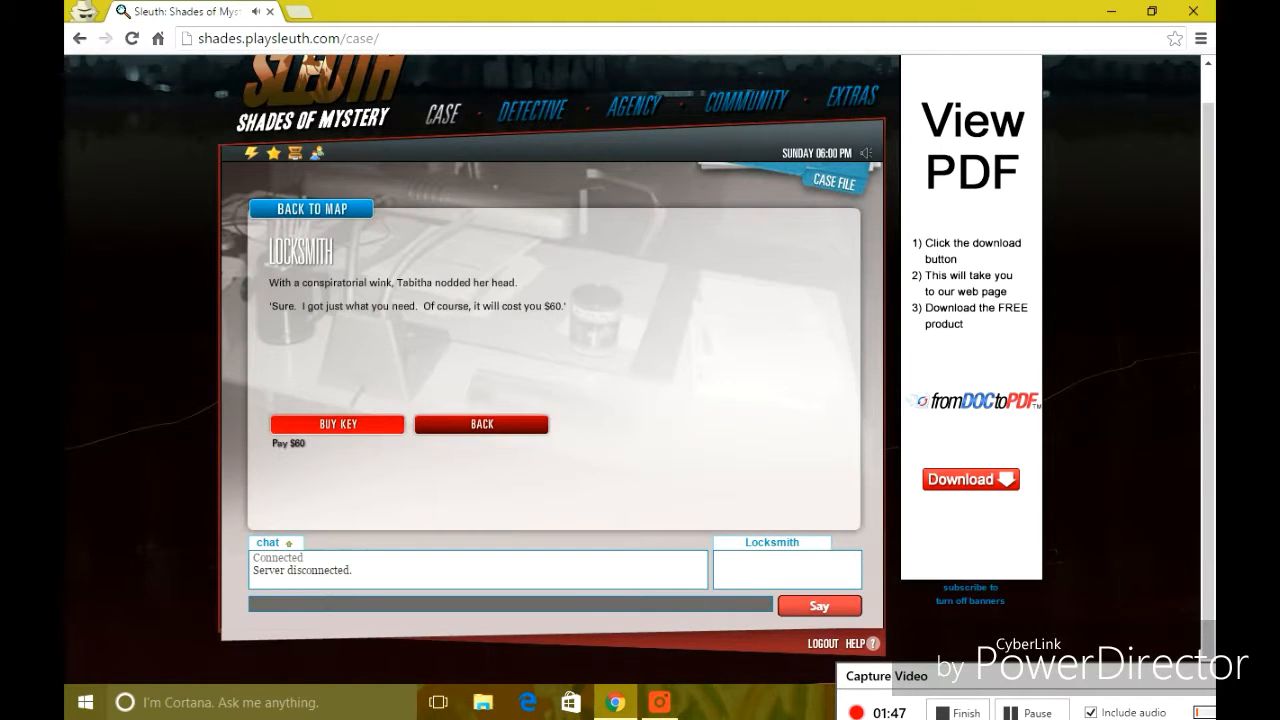
click(337, 423)
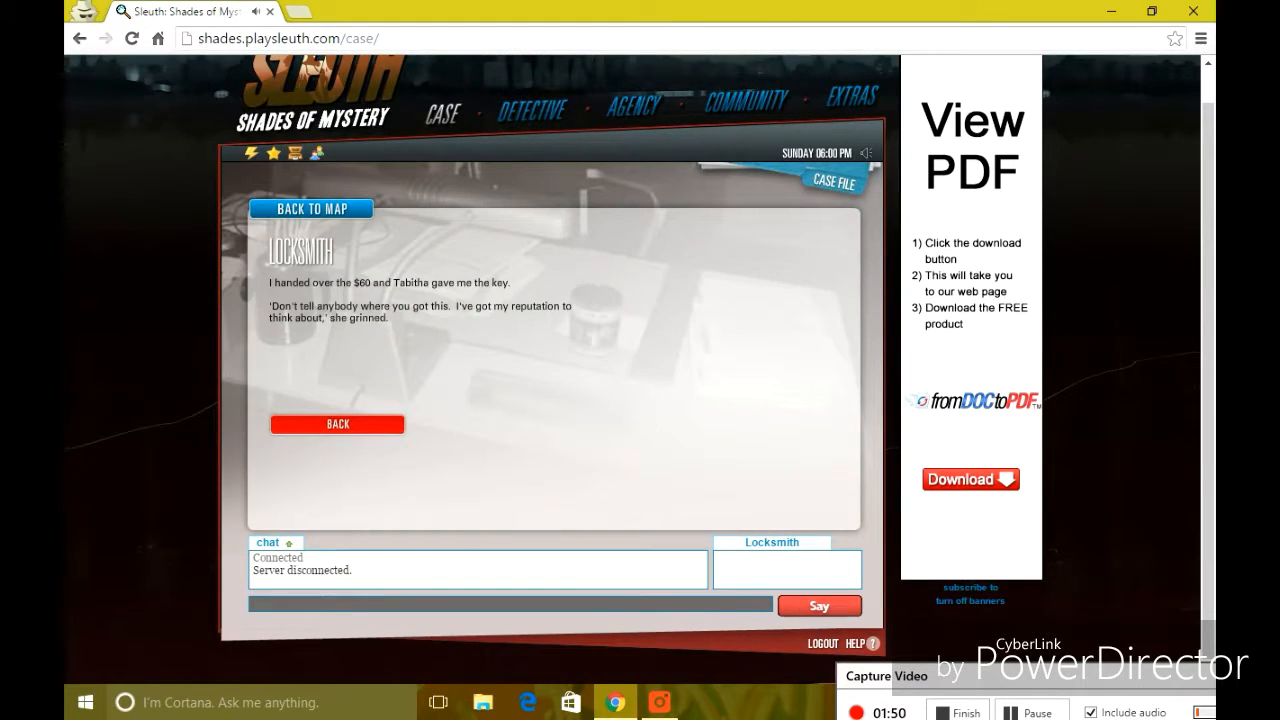
click(337, 424)
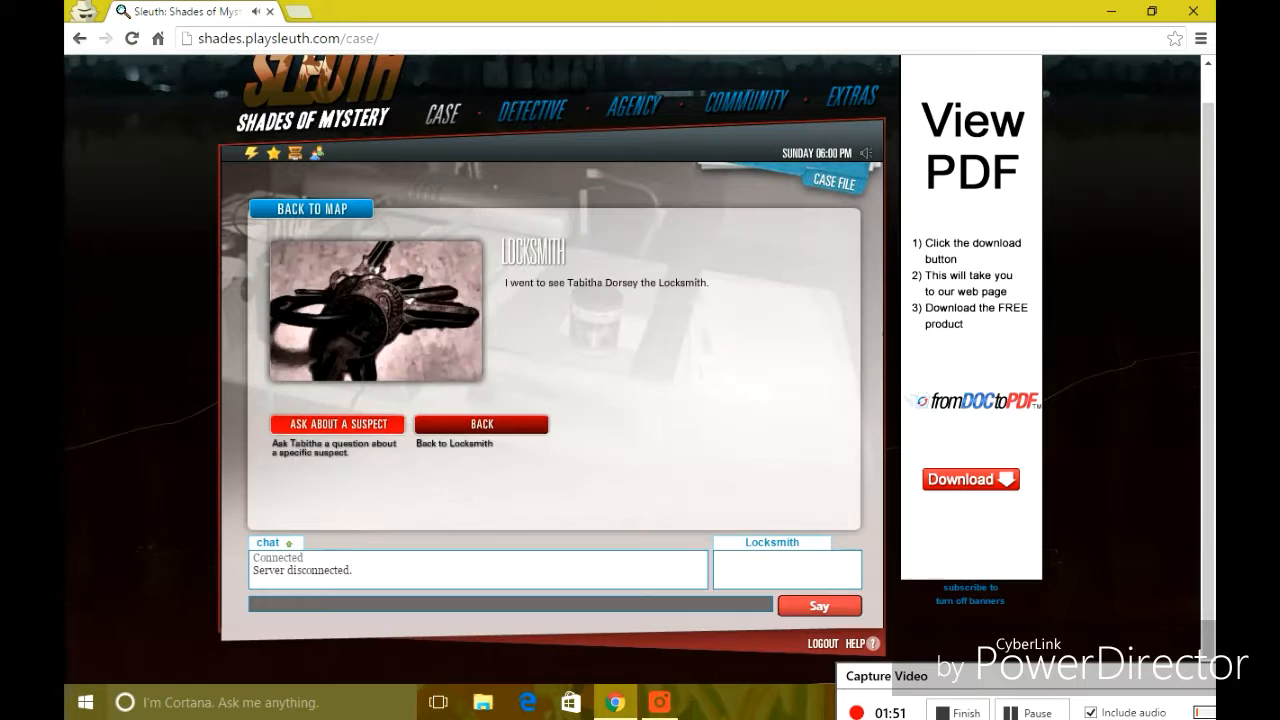
click(481, 424)
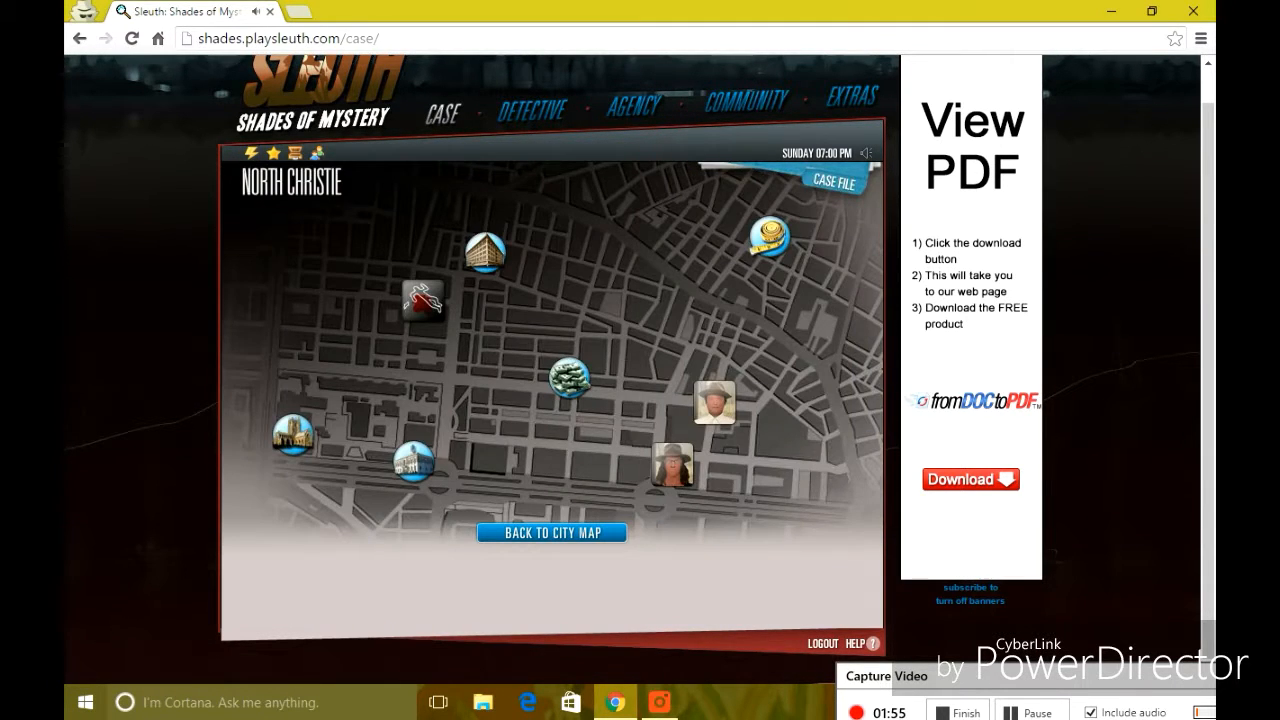
- Question Craig Cagle about Cassandra, learning she stood to inherit Clifford's fortune
click(713, 401)
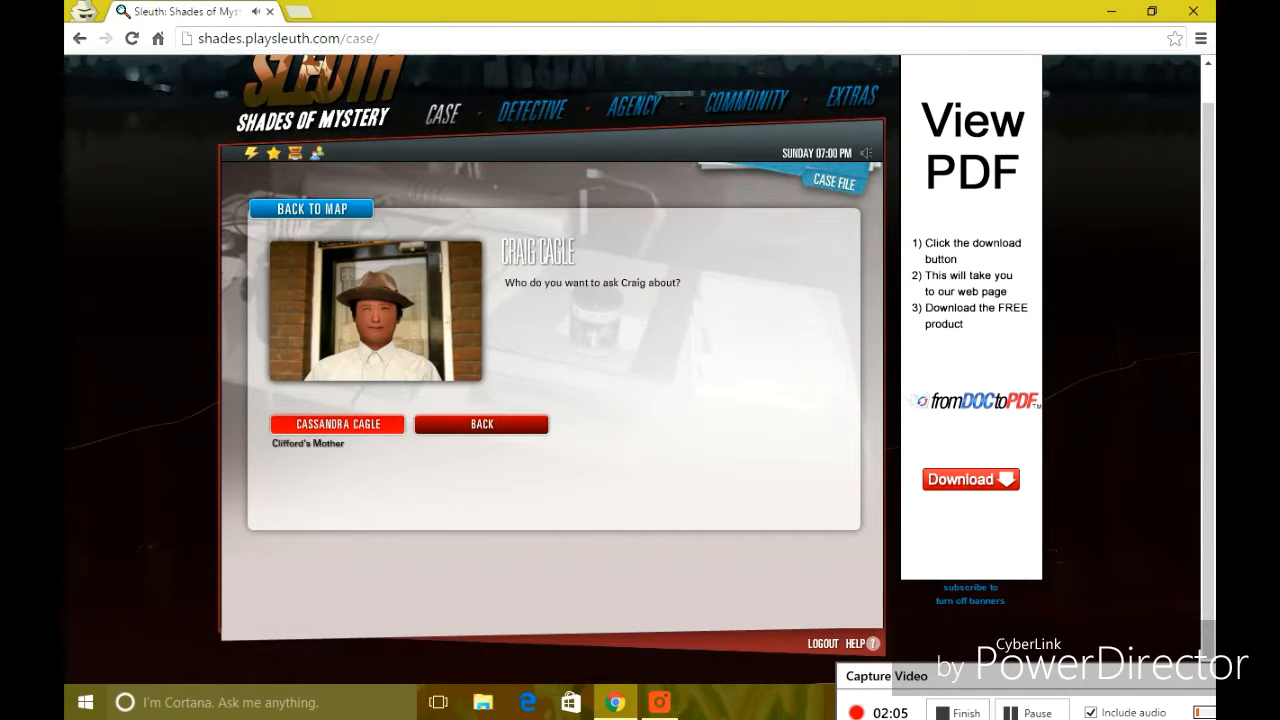
click(482, 424)
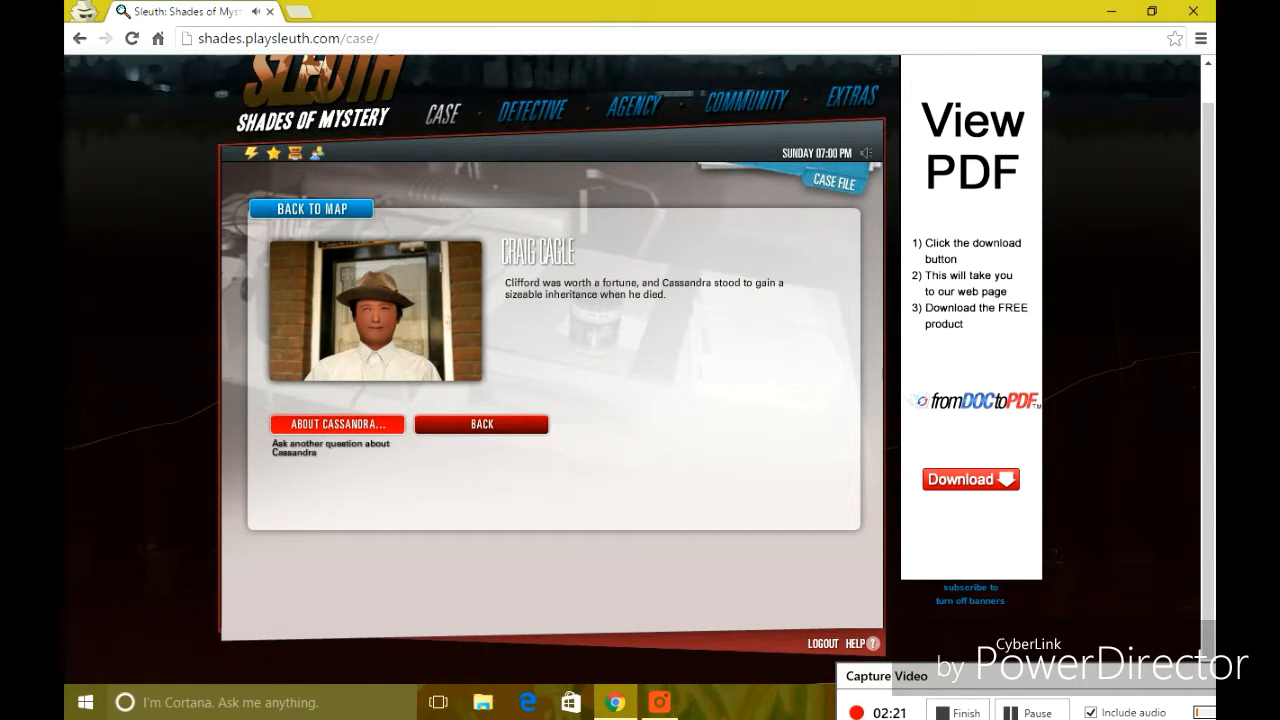
click(336, 423)
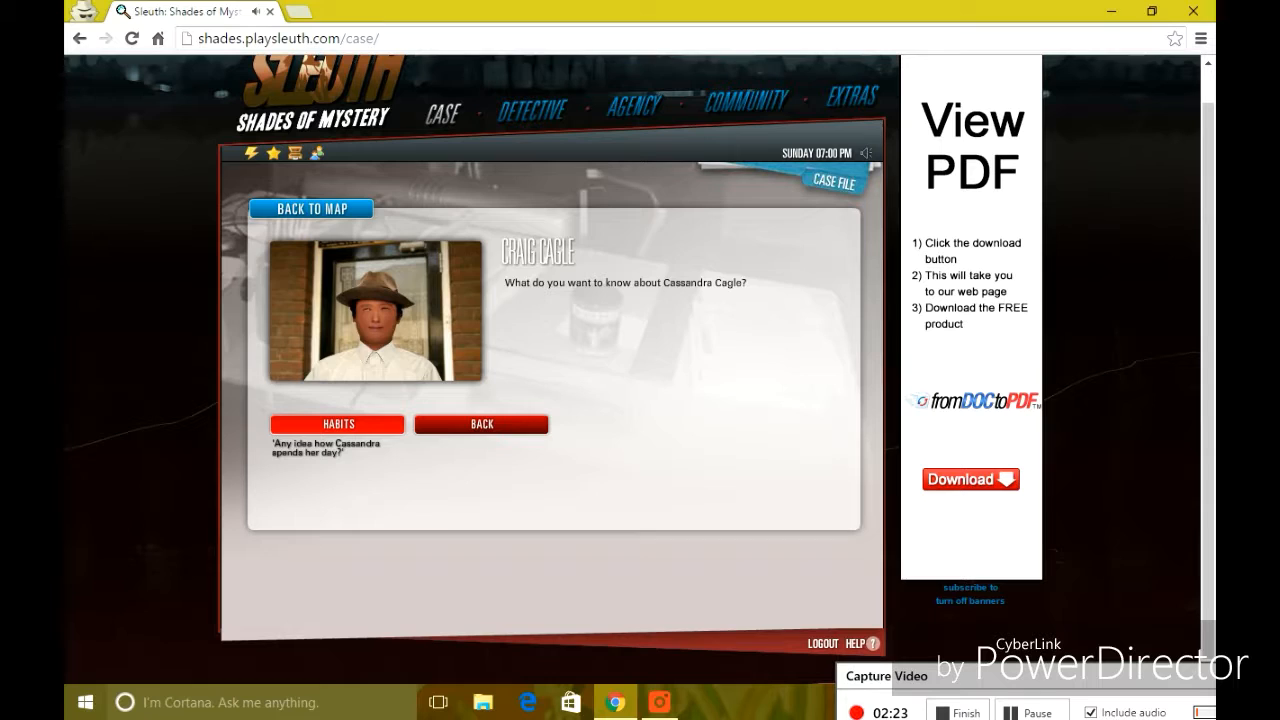
click(337, 423)
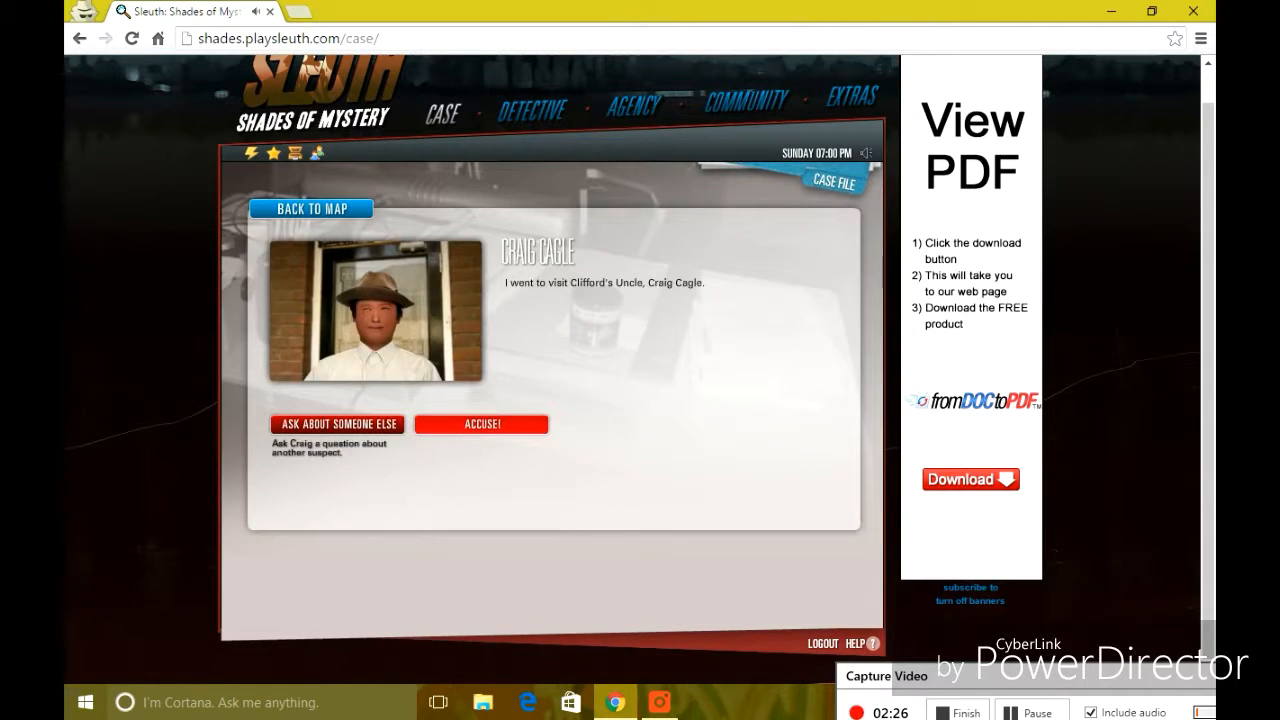
- Travel across the city map to Spade Central Hospital's doctor, Jennifer Zhang
click(311, 208)
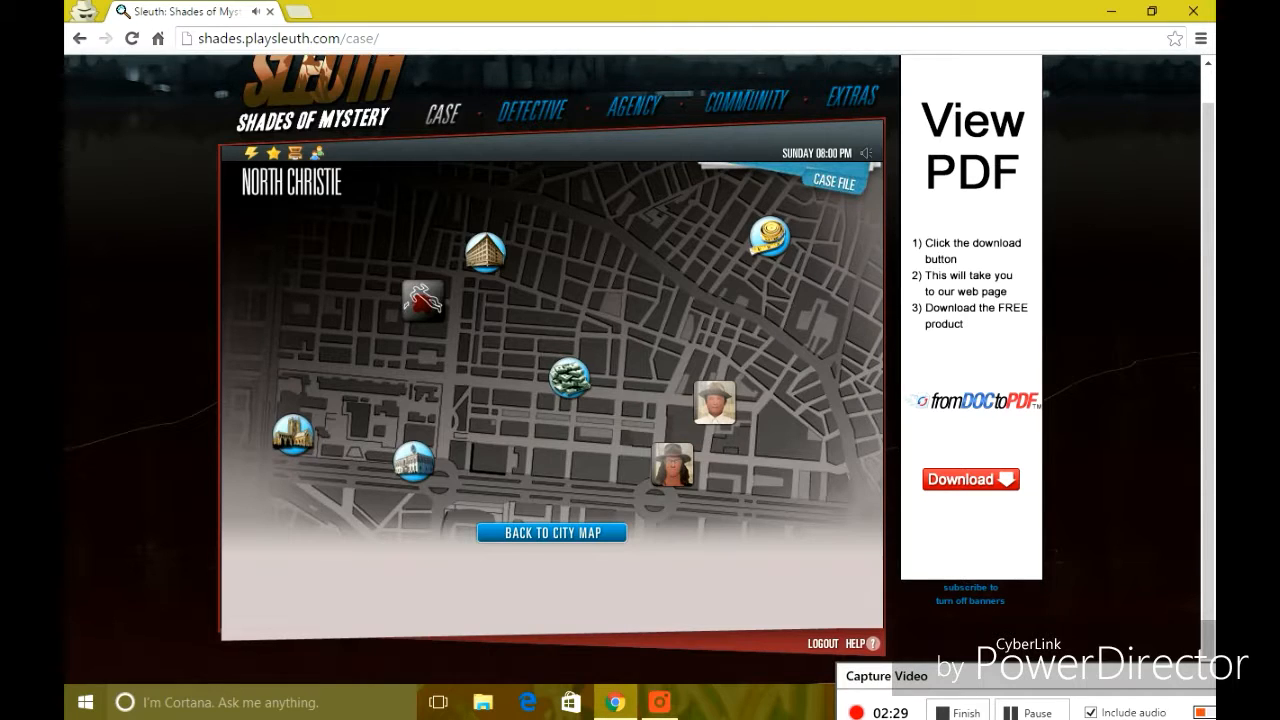
click(551, 532)
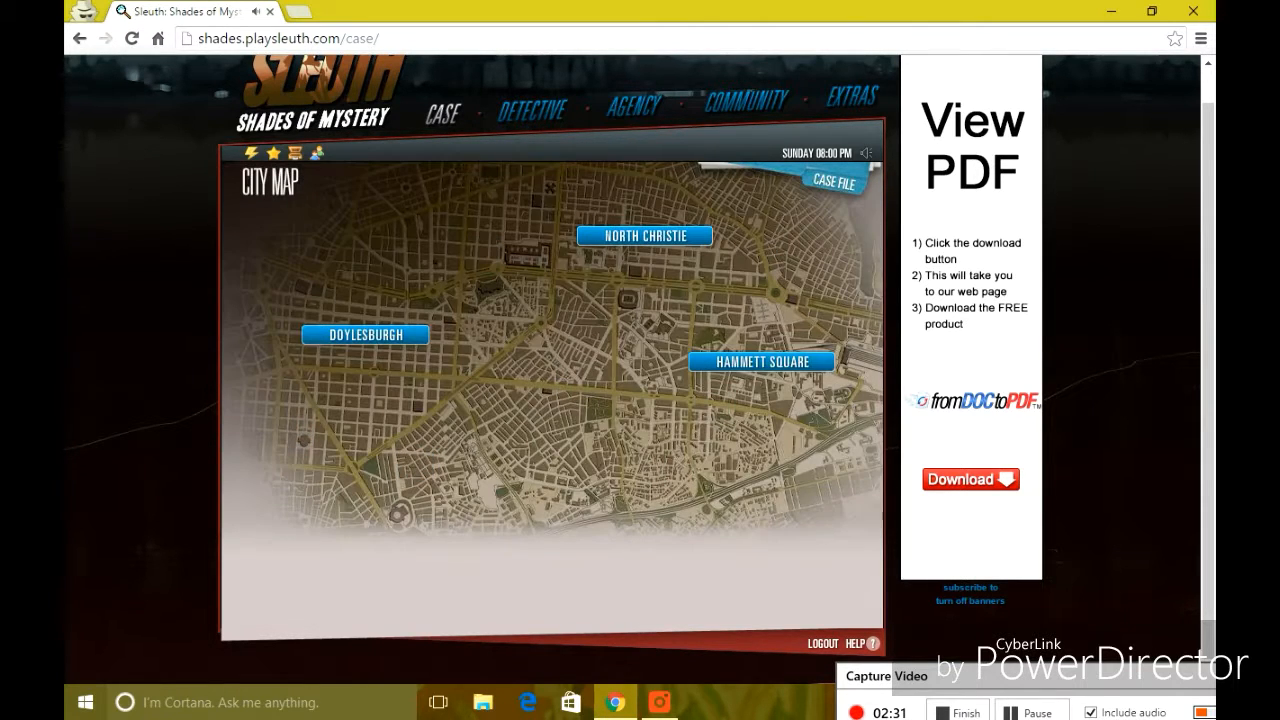
click(761, 361)
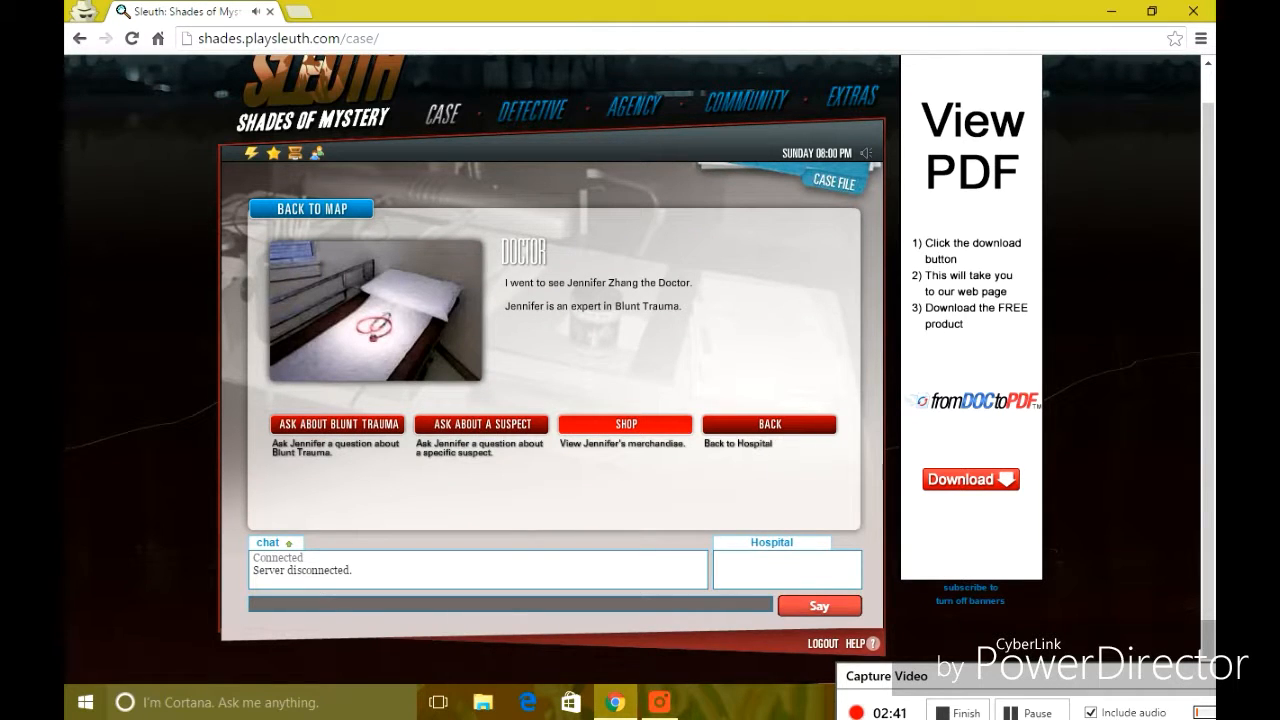
- Try asking doctor Jennifer Zhang about a suspect, then back out to the hospital
click(481, 424)
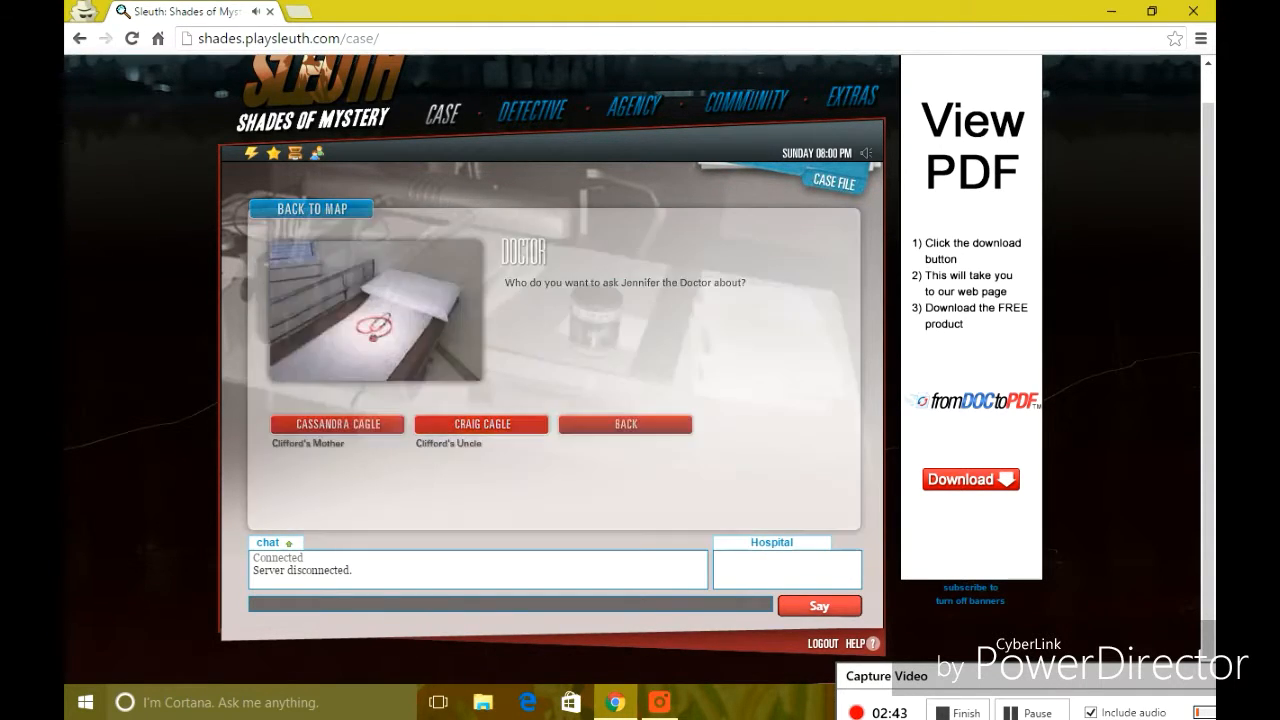
click(336, 423)
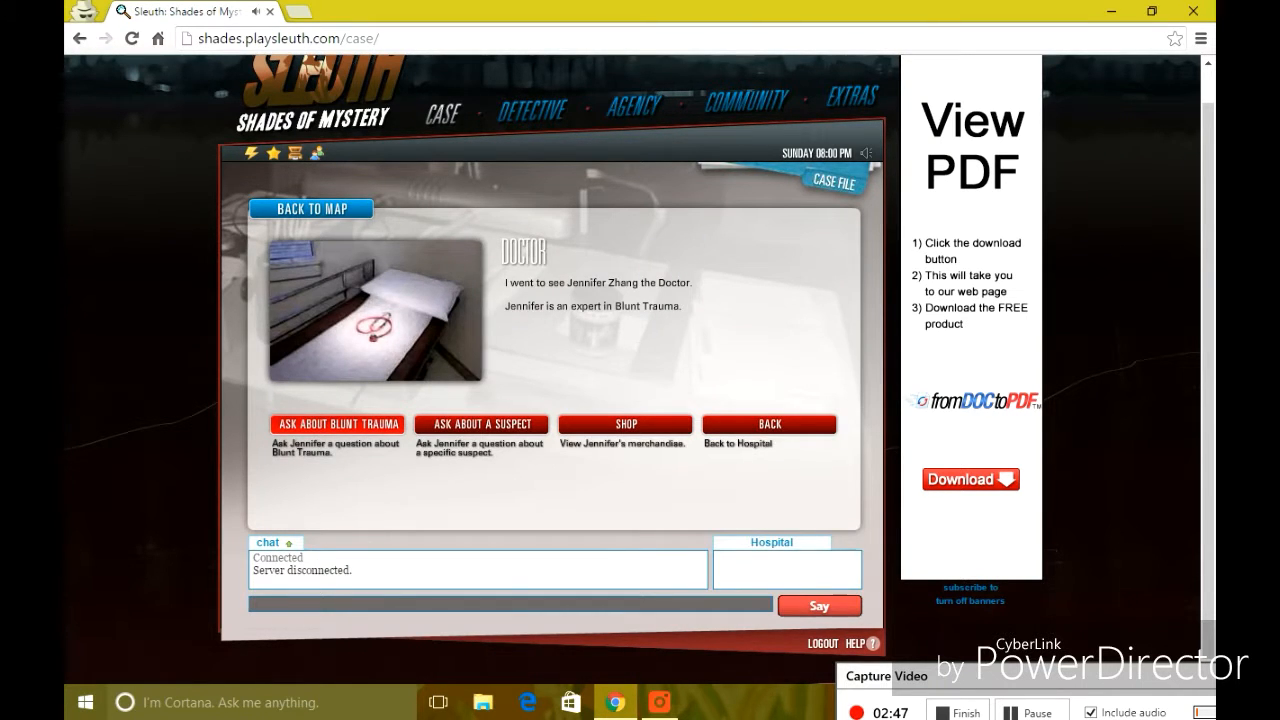
click(769, 424)
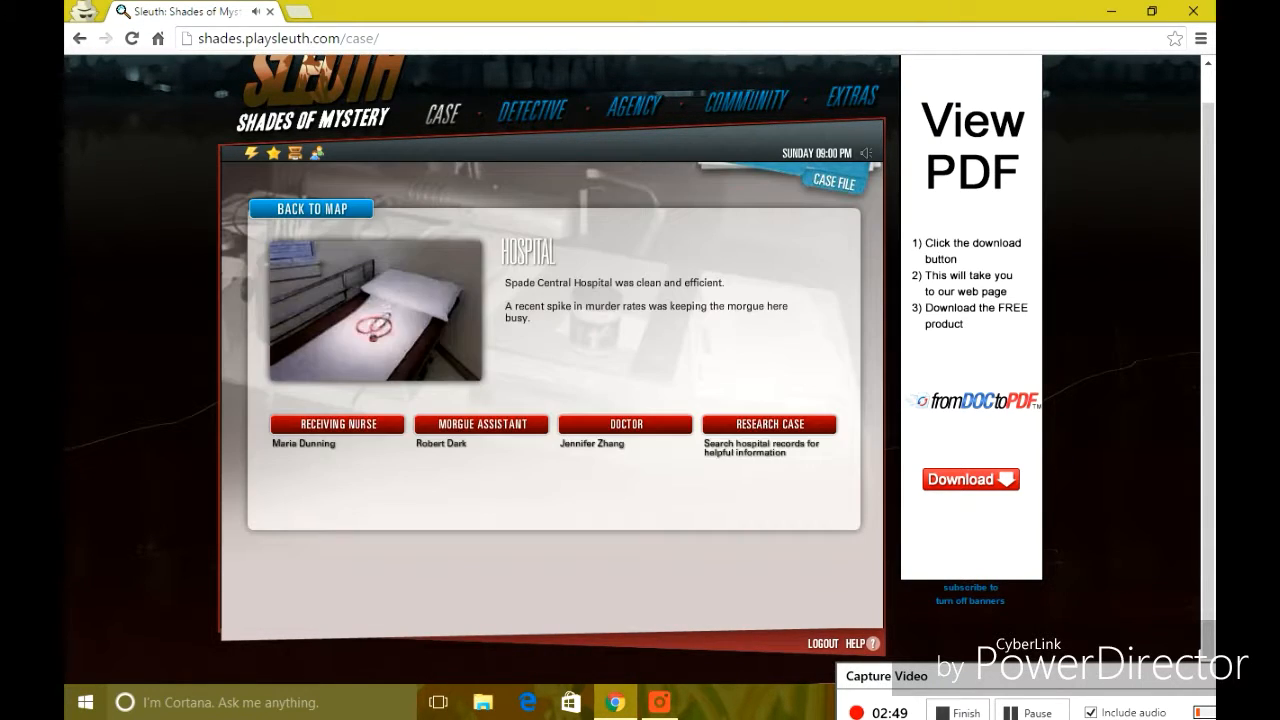
- Ask nurse Maria Dunning about Cassandra's habits: she works 7AM to 4PM
click(336, 423)
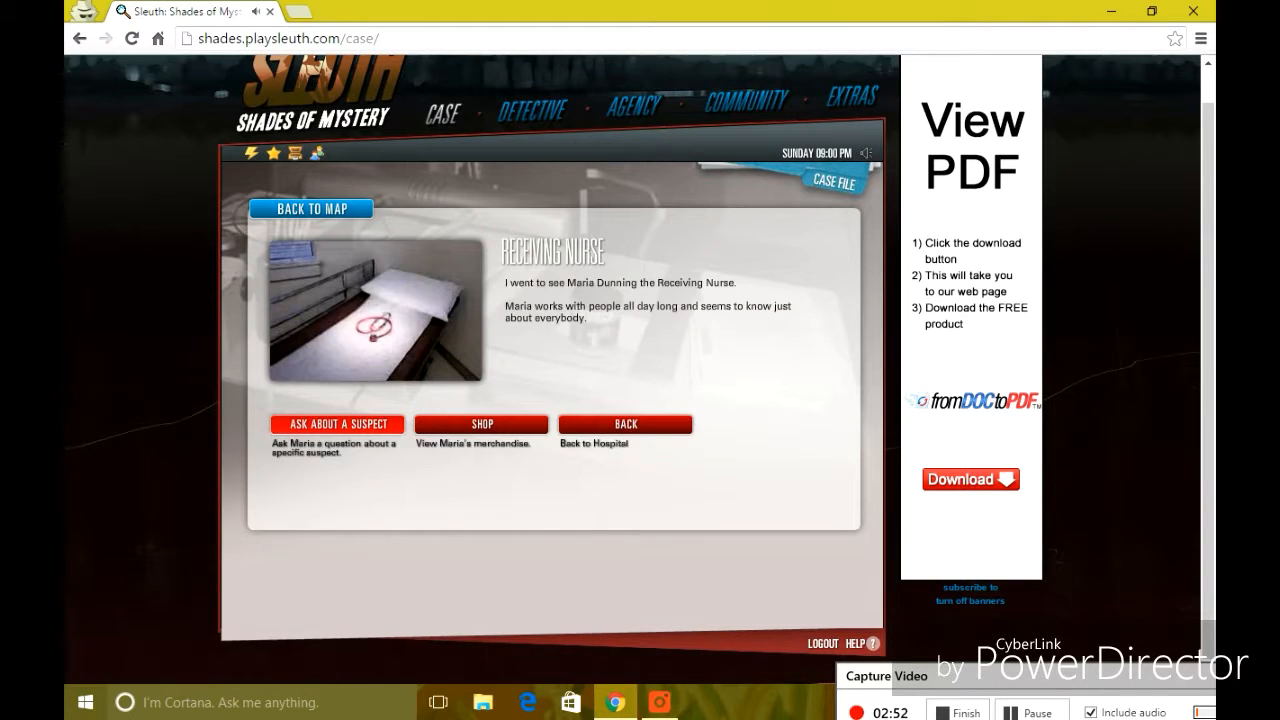
click(336, 423)
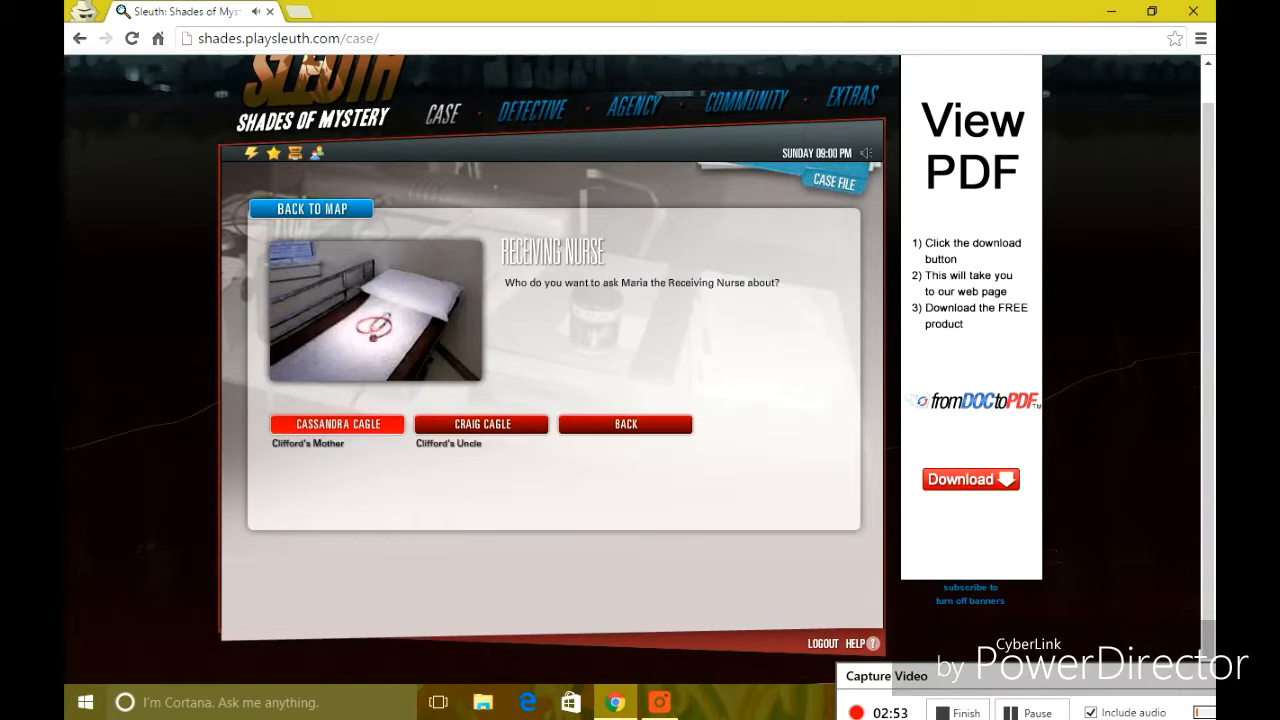
click(336, 424)
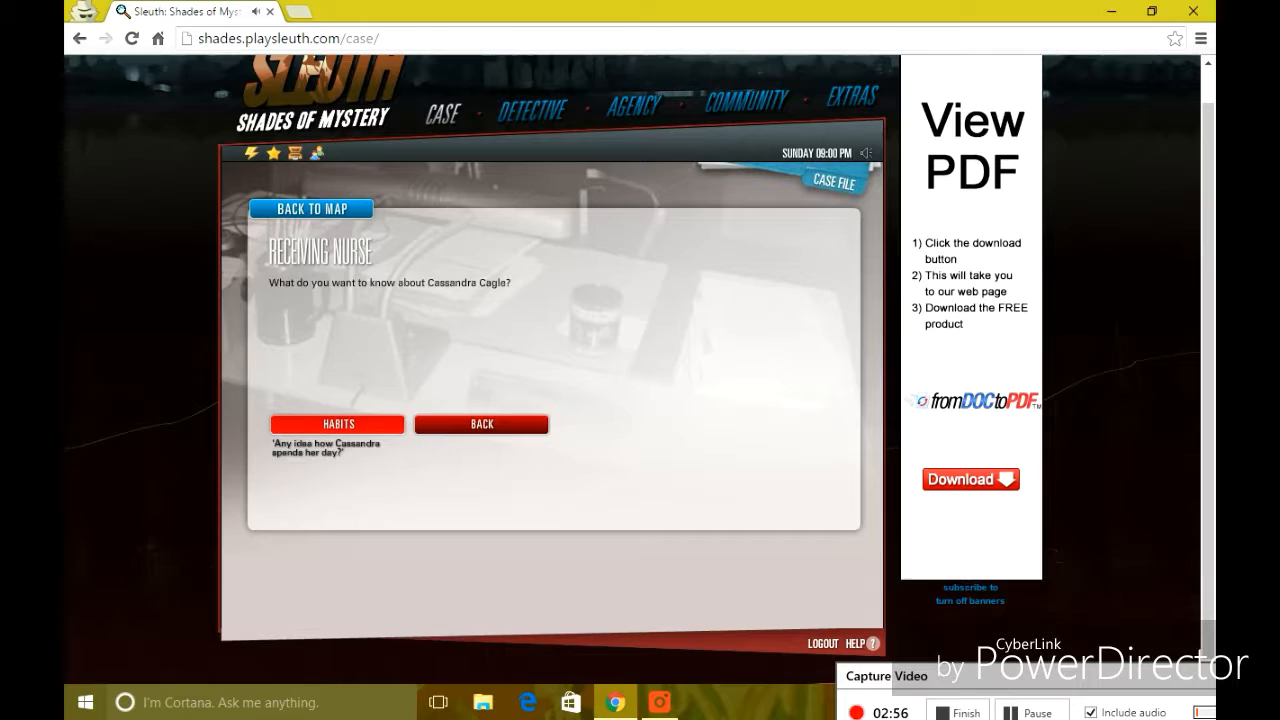
click(337, 423)
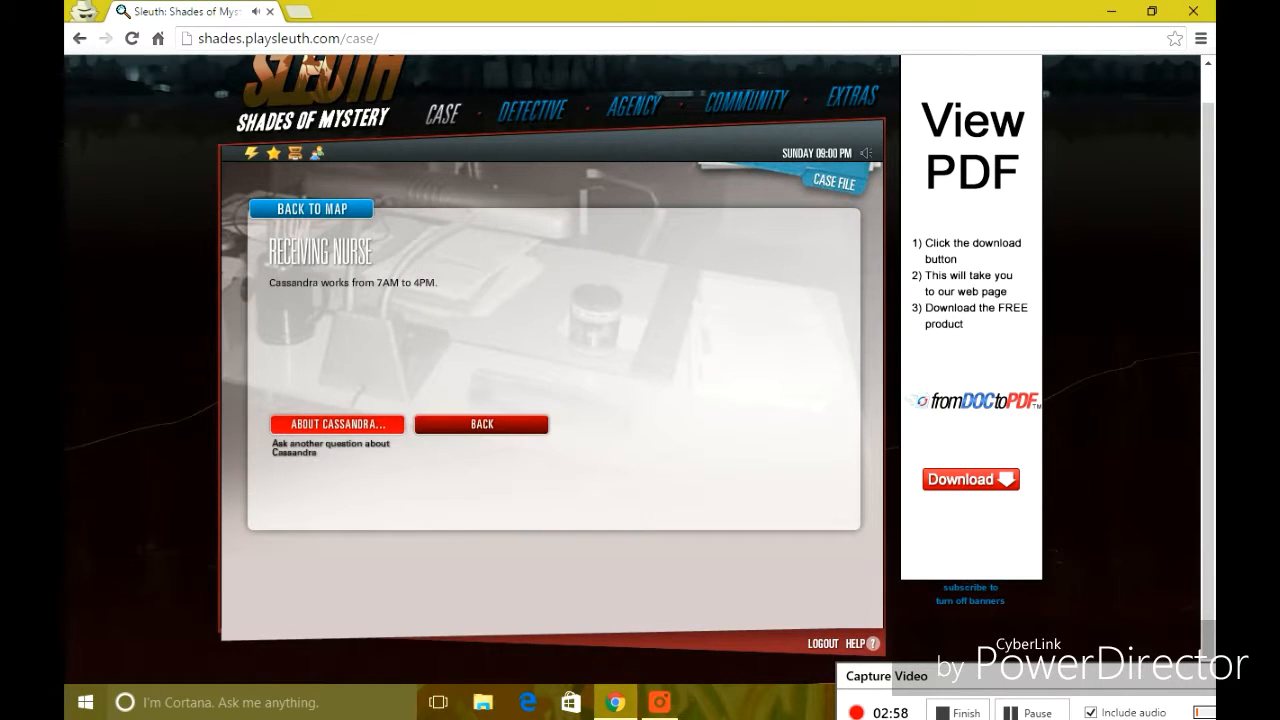
click(337, 423)
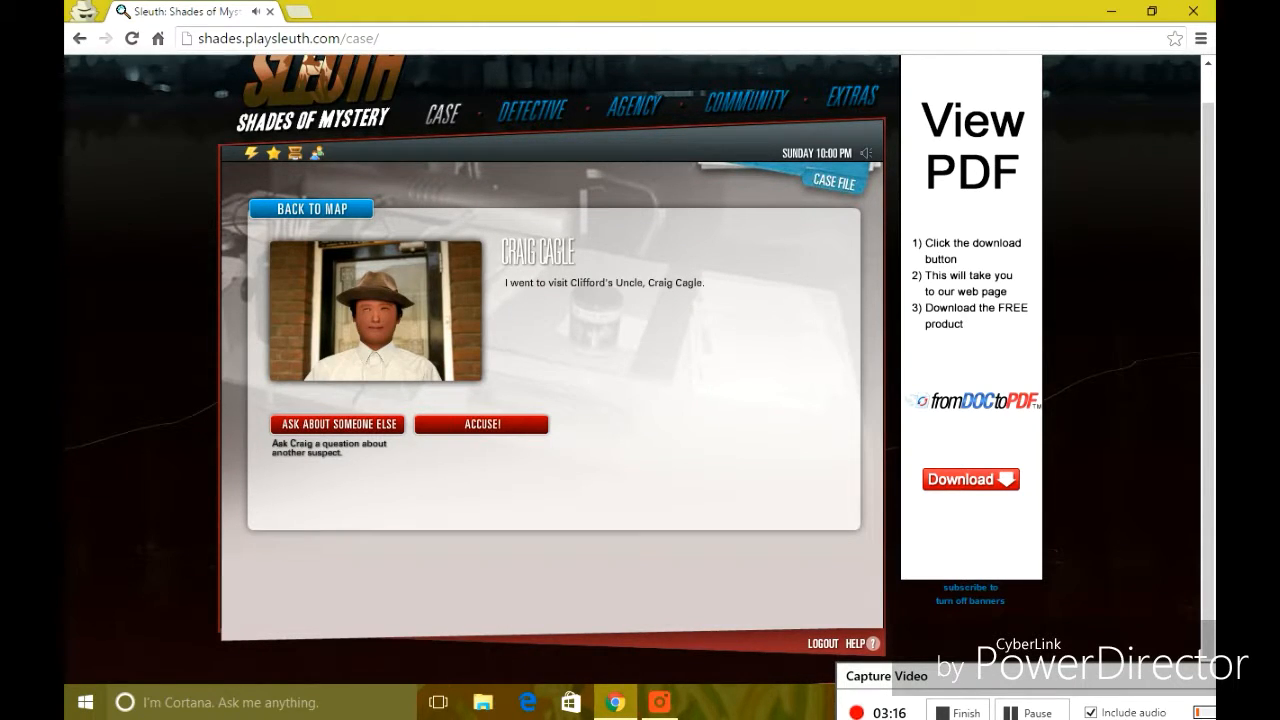
- Ask Cassandra Cagle about Craig's habits and get nothing in particular
click(311, 209)
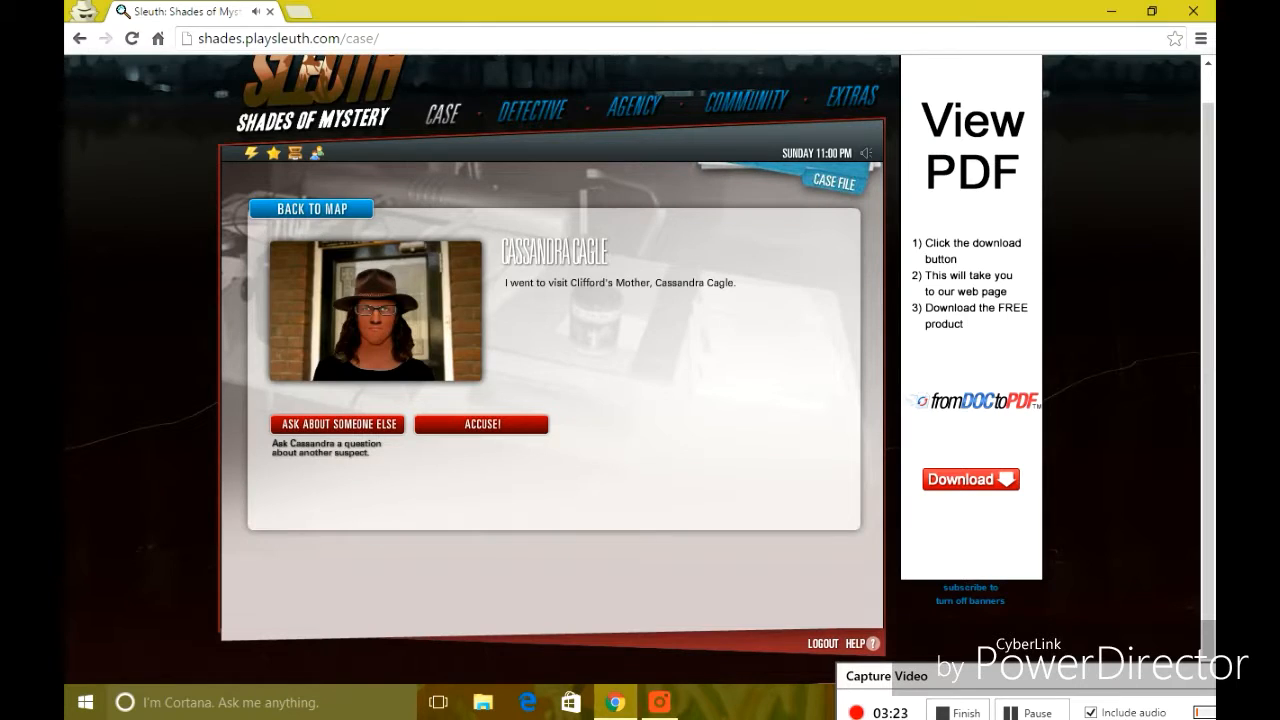
click(337, 423)
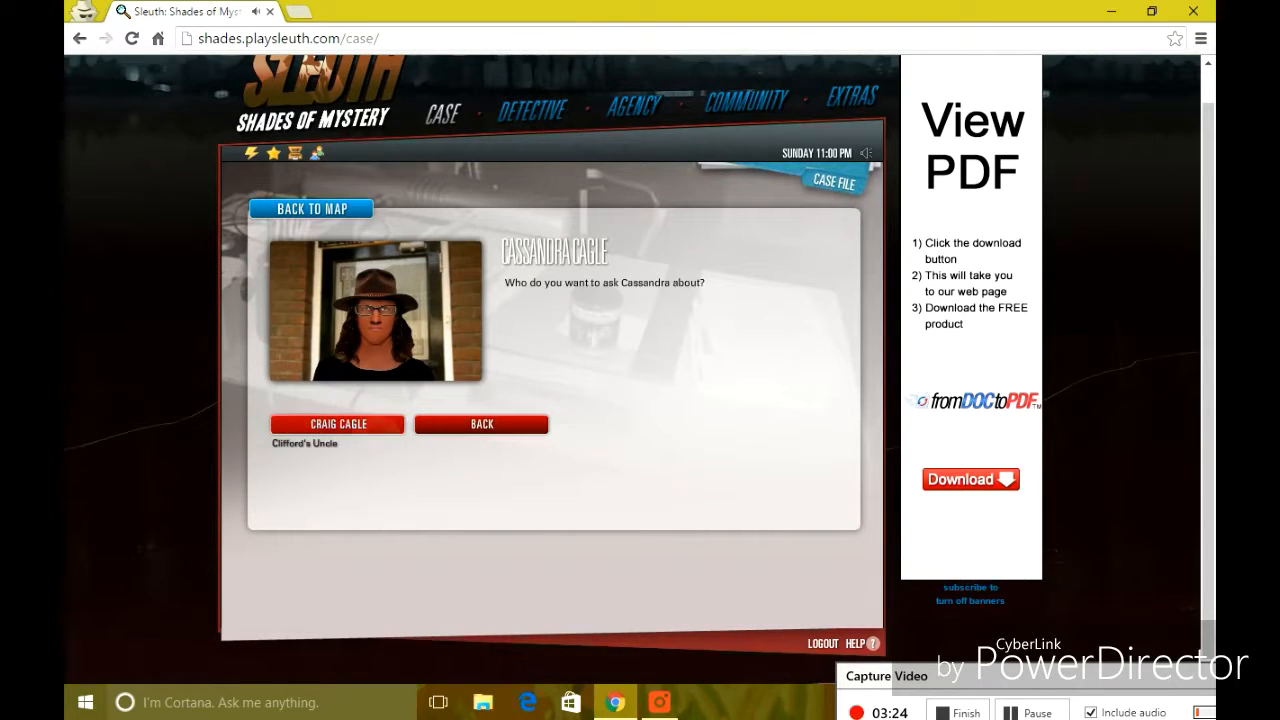
click(481, 423)
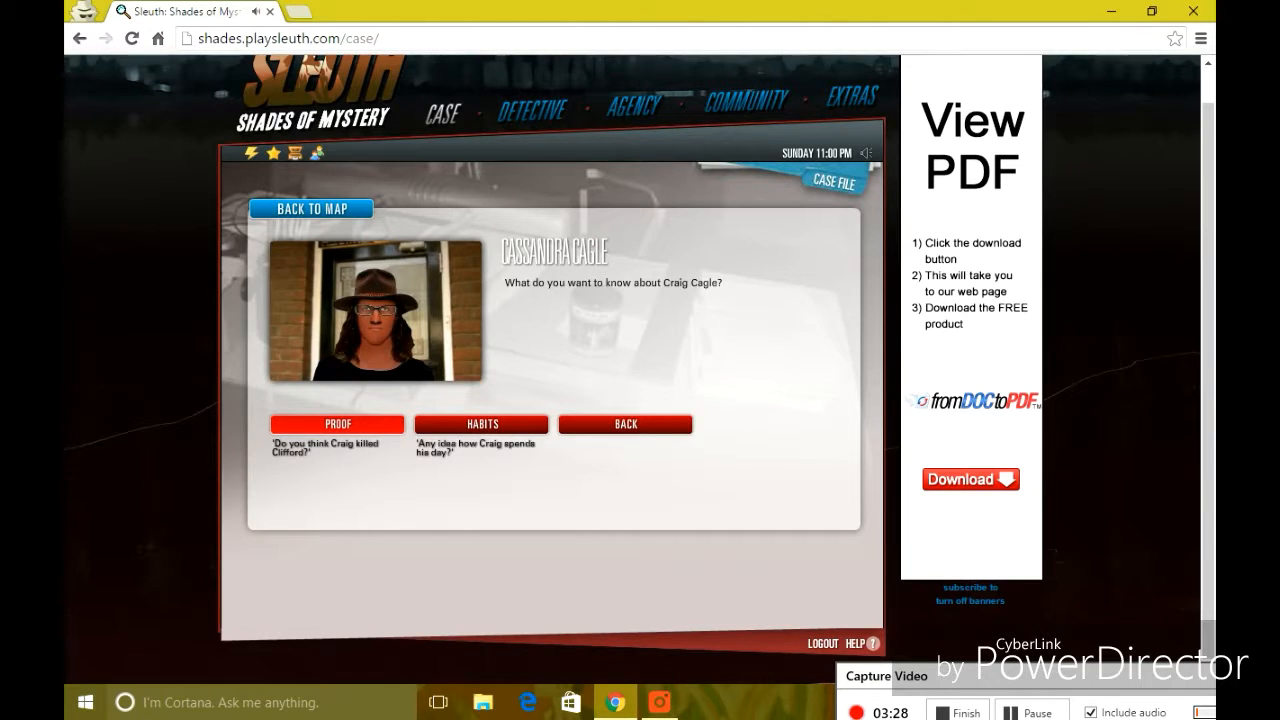
click(311, 209)
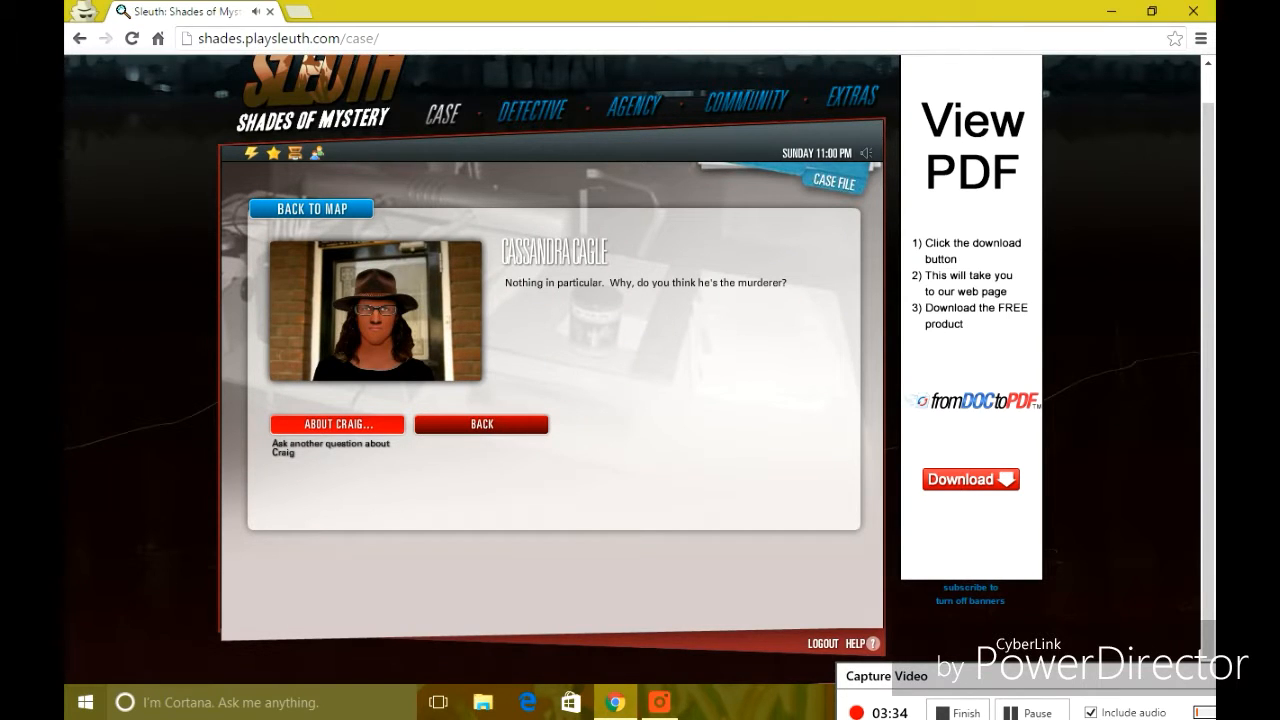
click(337, 423)
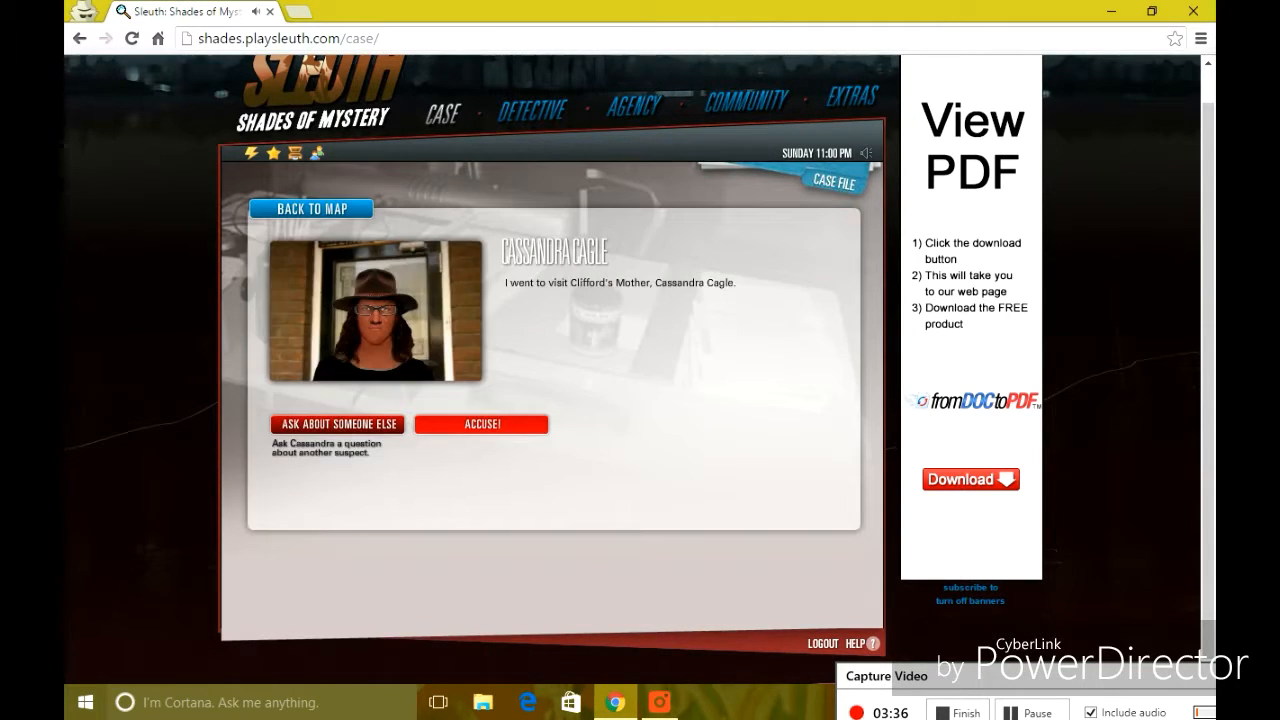
click(311, 209)
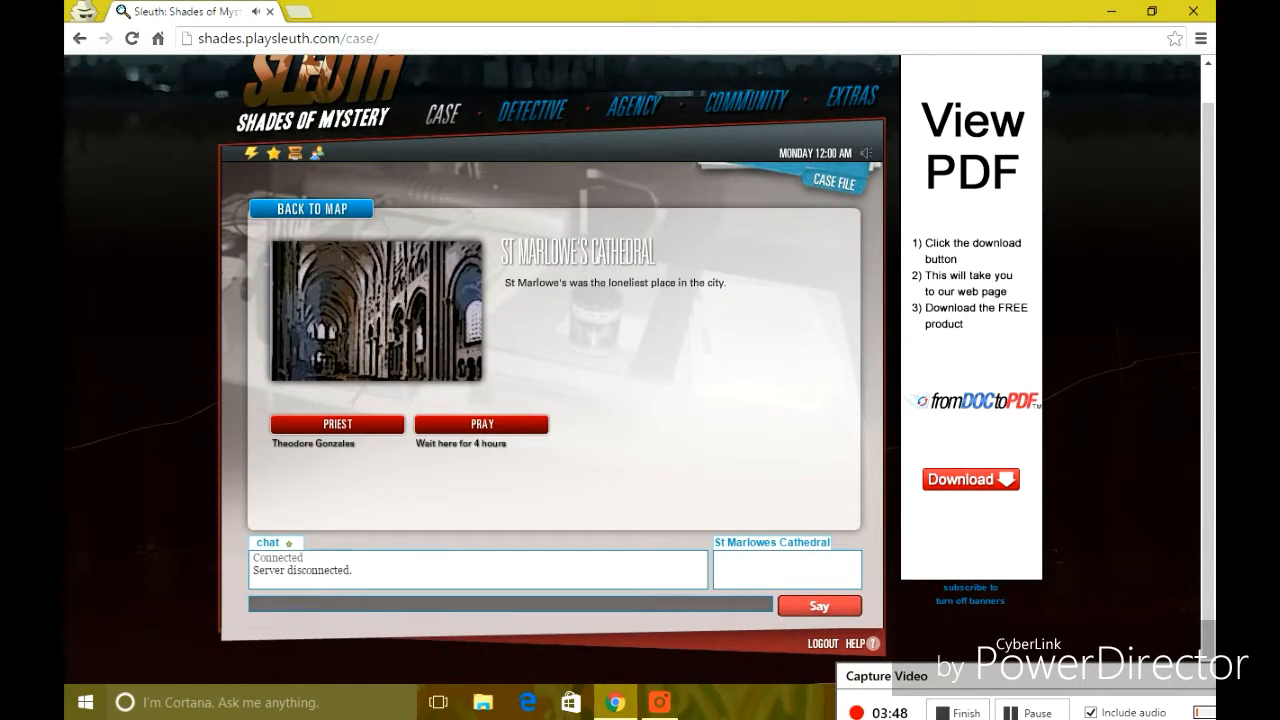
- Visit Kareem the tailor, who has no questions to ask about Cassandra Cagle
click(311, 209)
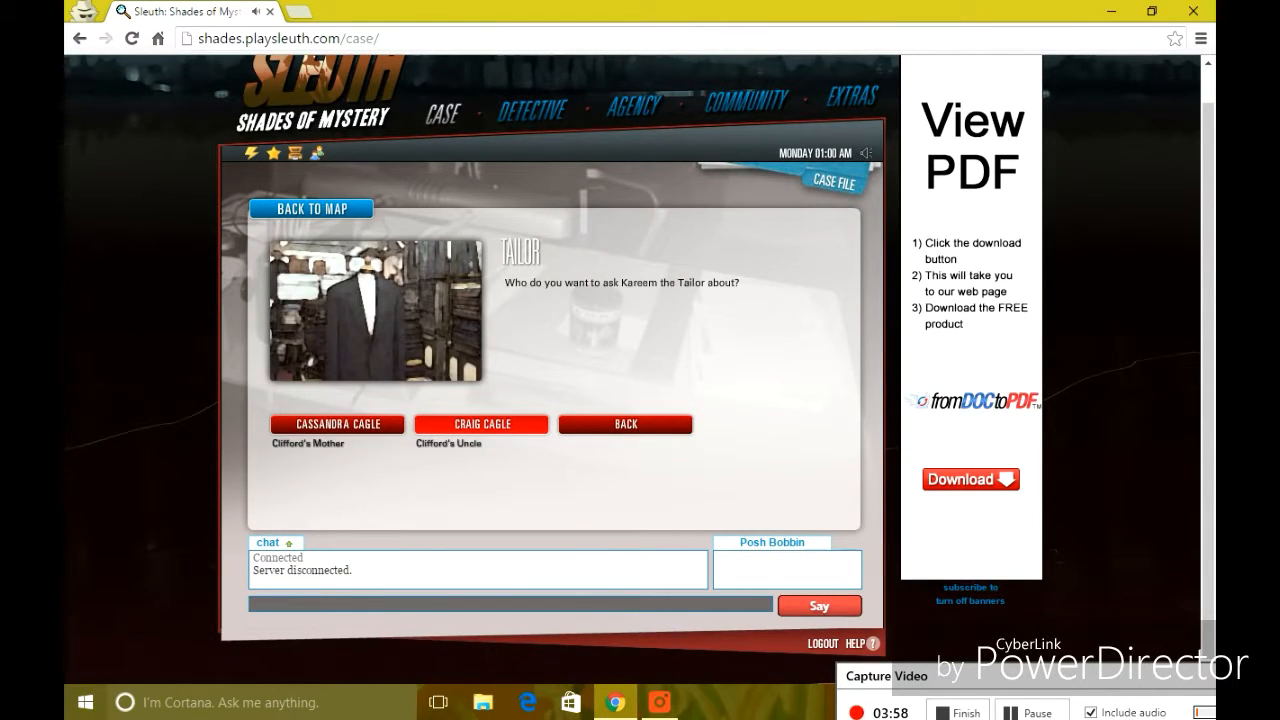
click(336, 423)
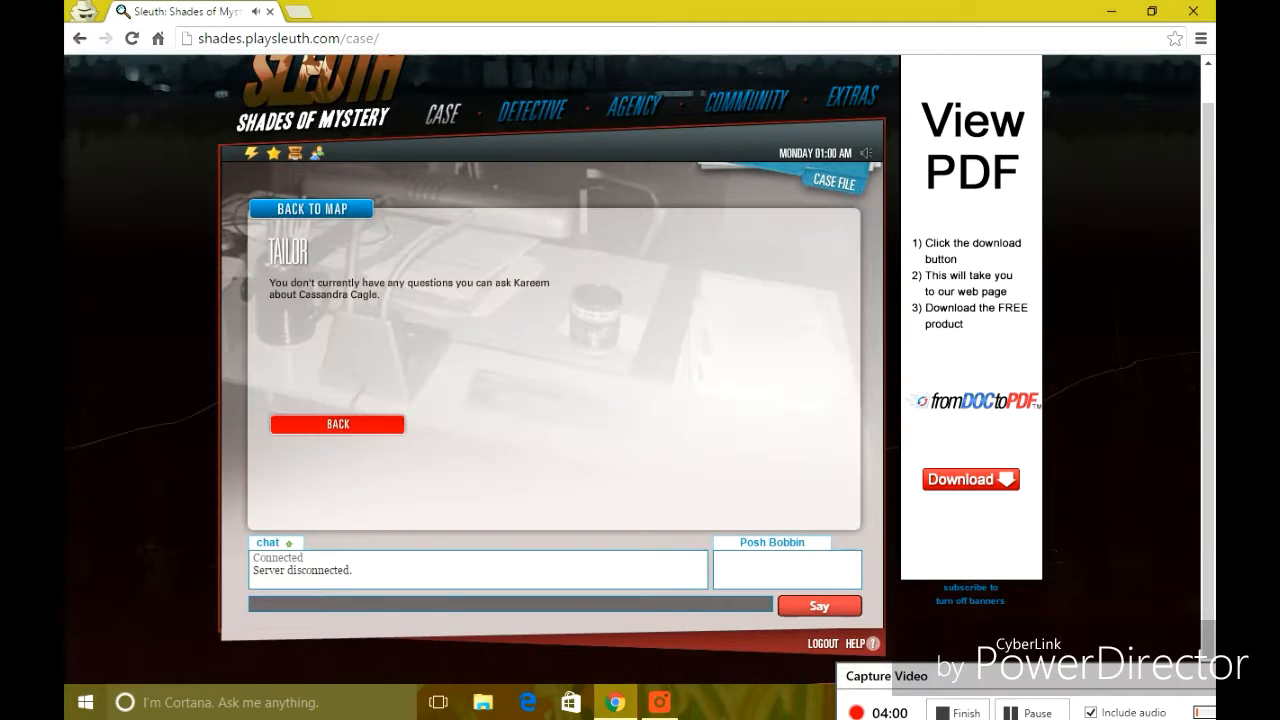
click(337, 424)
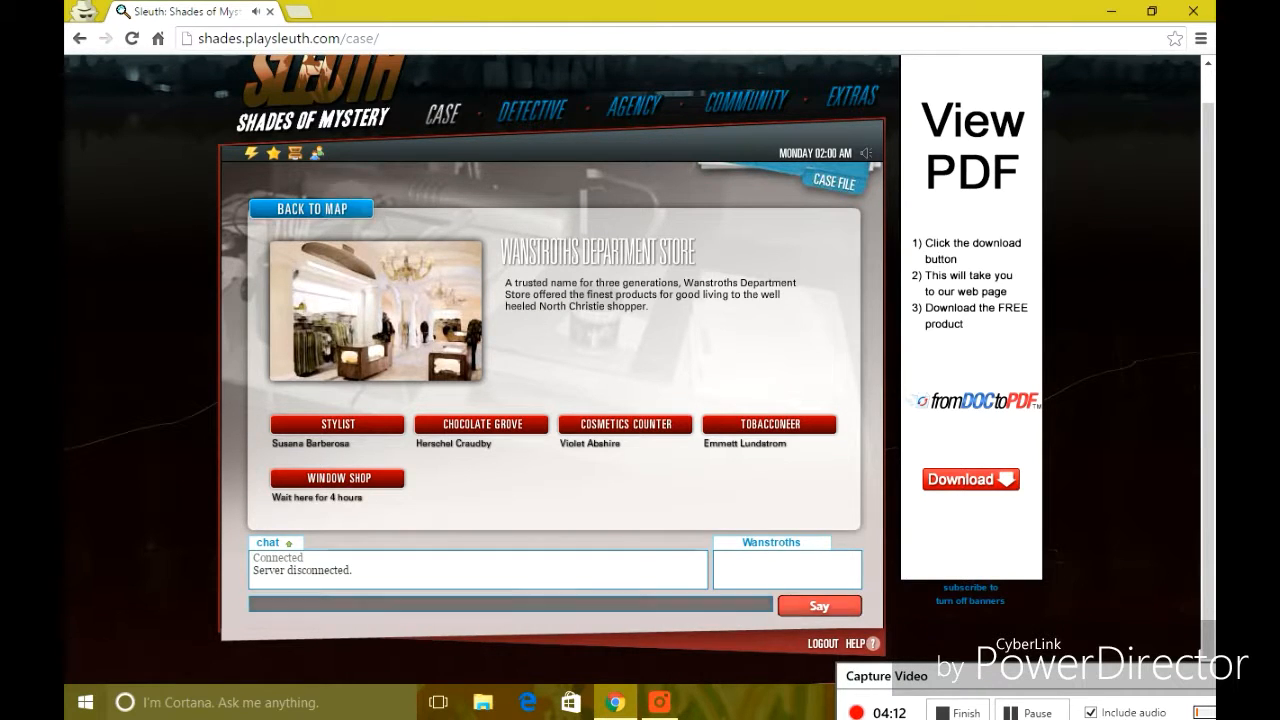
- Leave Wanstroths for the Tricky Mister Bar and speak to Gustav
click(311, 208)
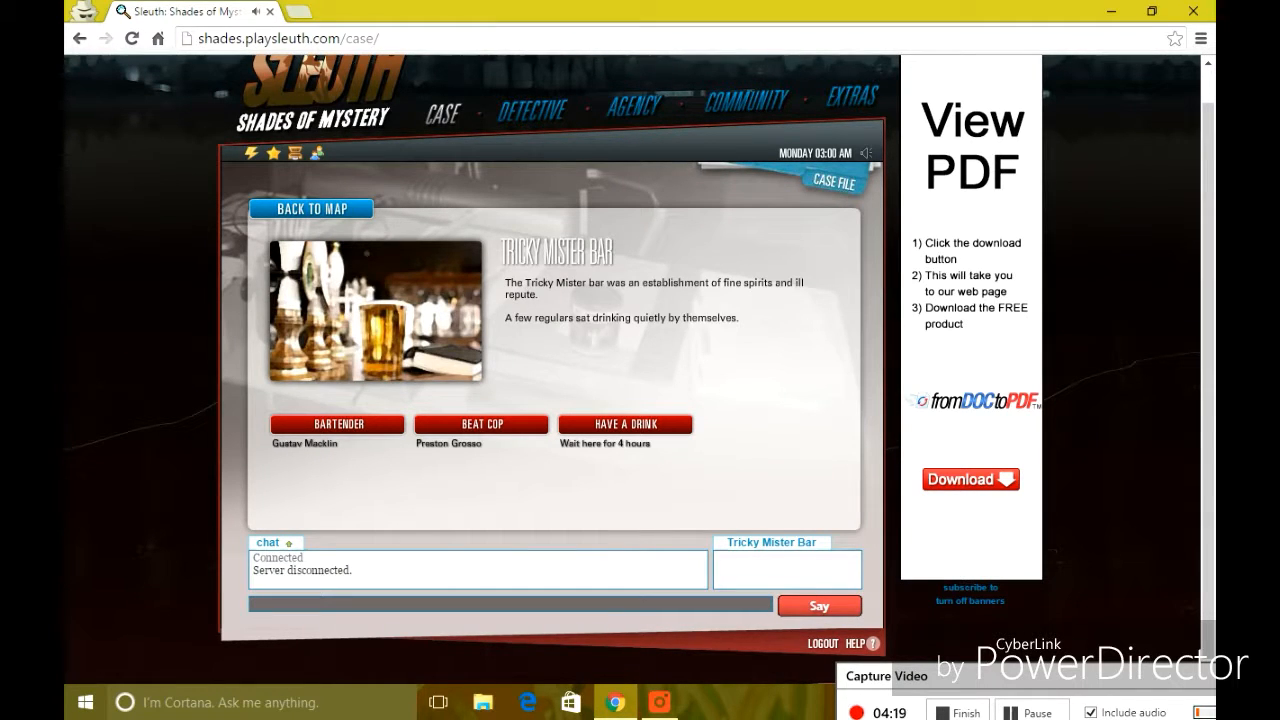
click(337, 424)
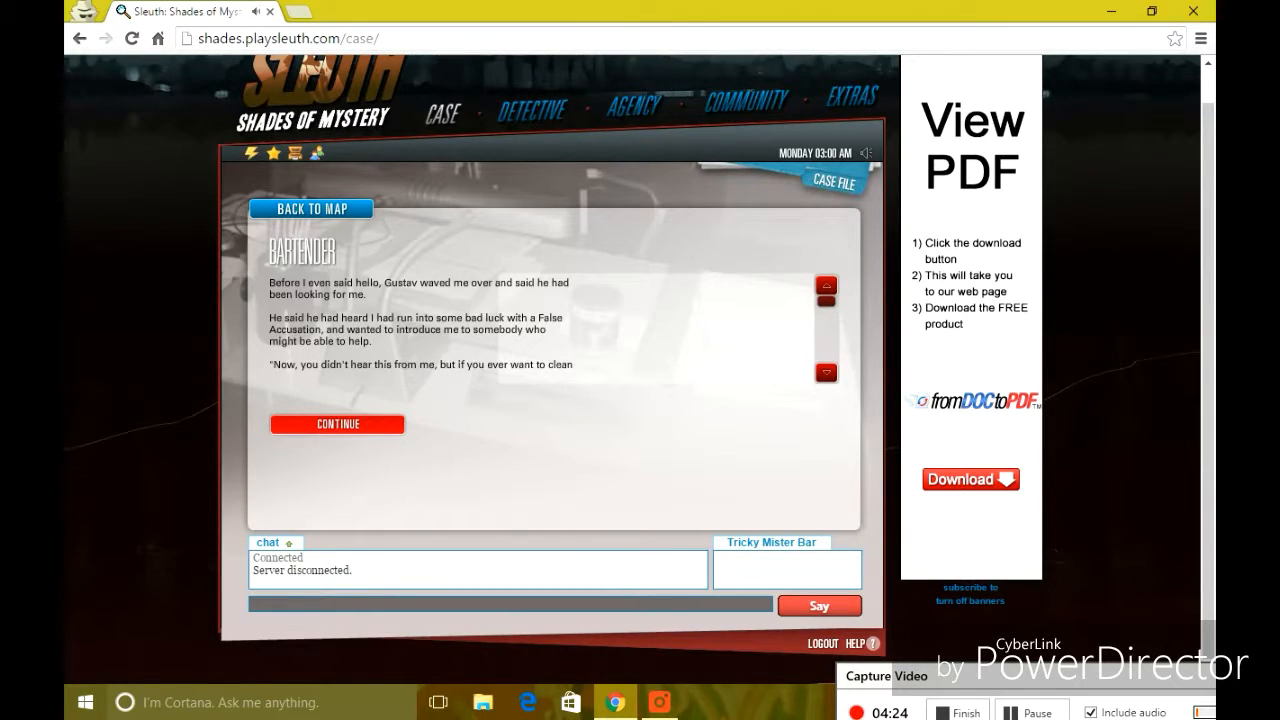
- Hear Gustav introduce Shady, then learn Craig is out from 1PM to 7PM
click(337, 423)
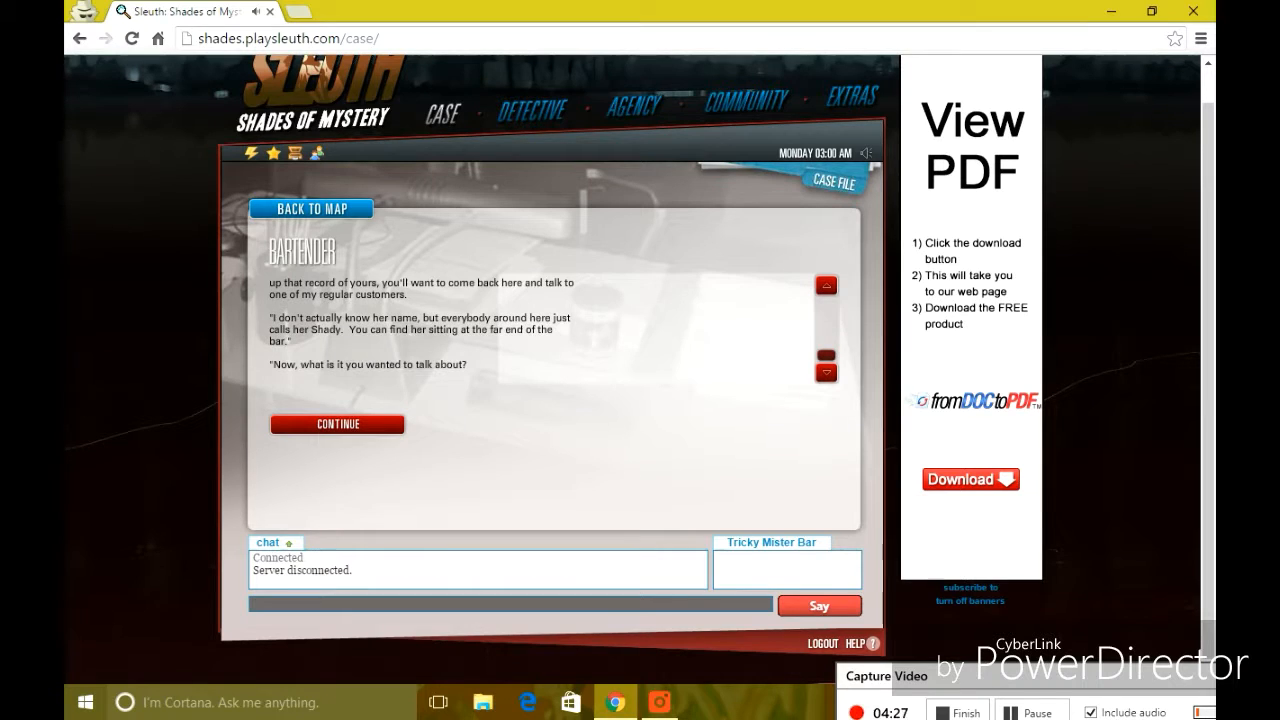
click(337, 424)
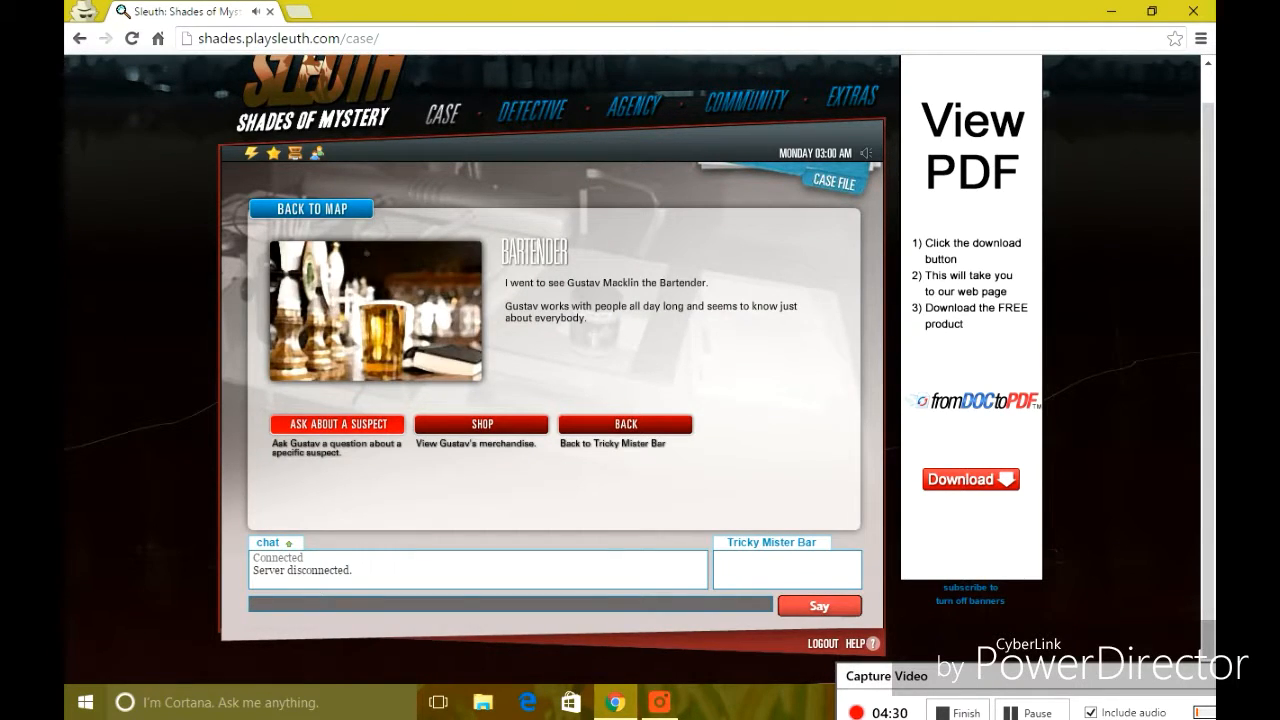
click(336, 423)
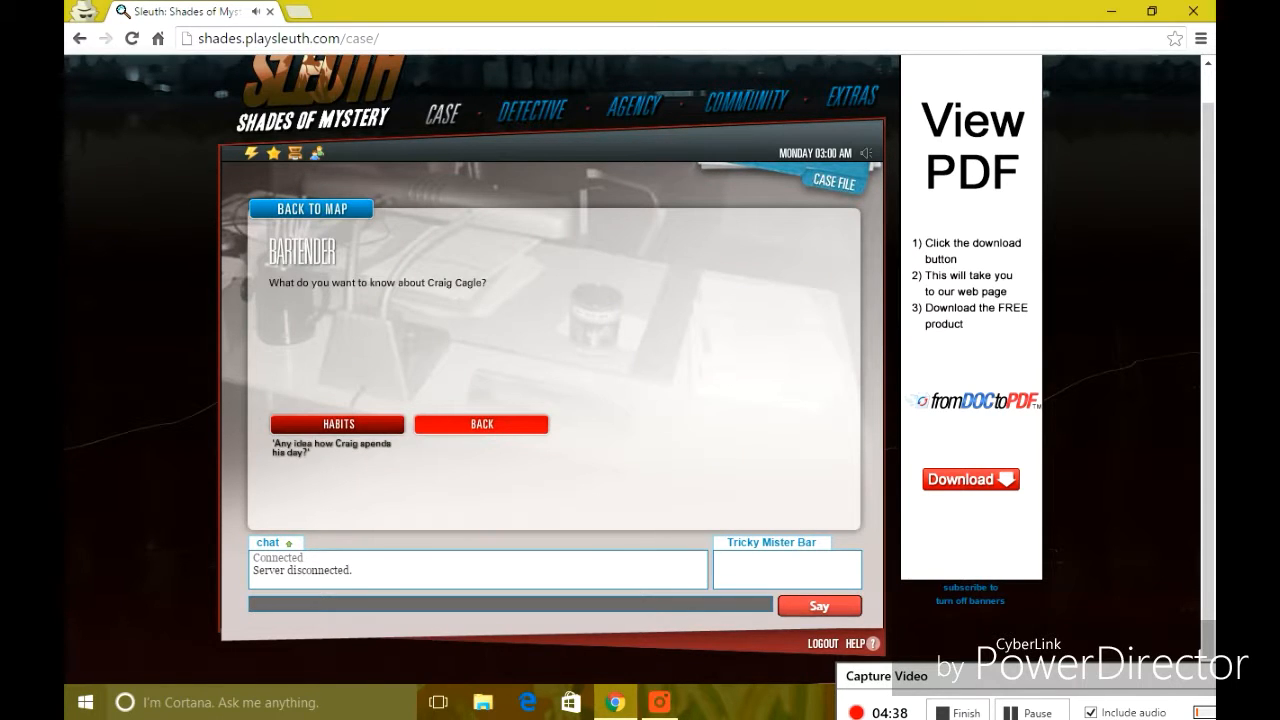
click(337, 423)
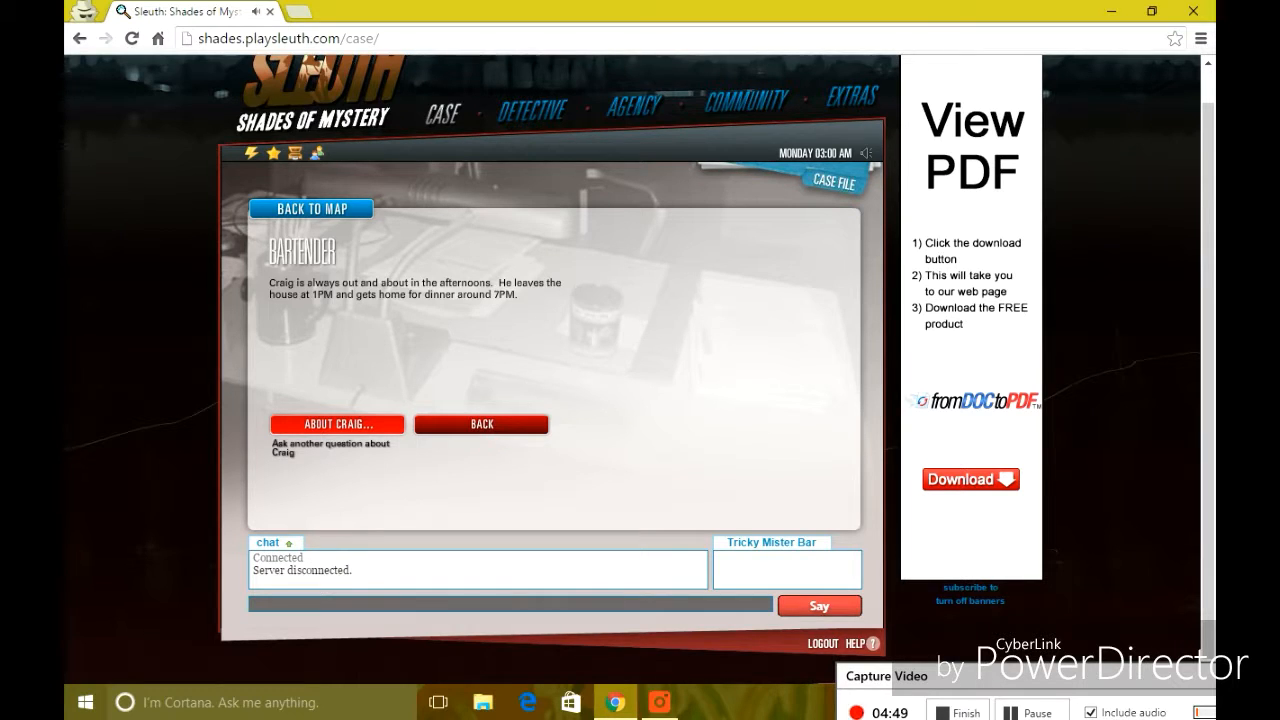
click(337, 424)
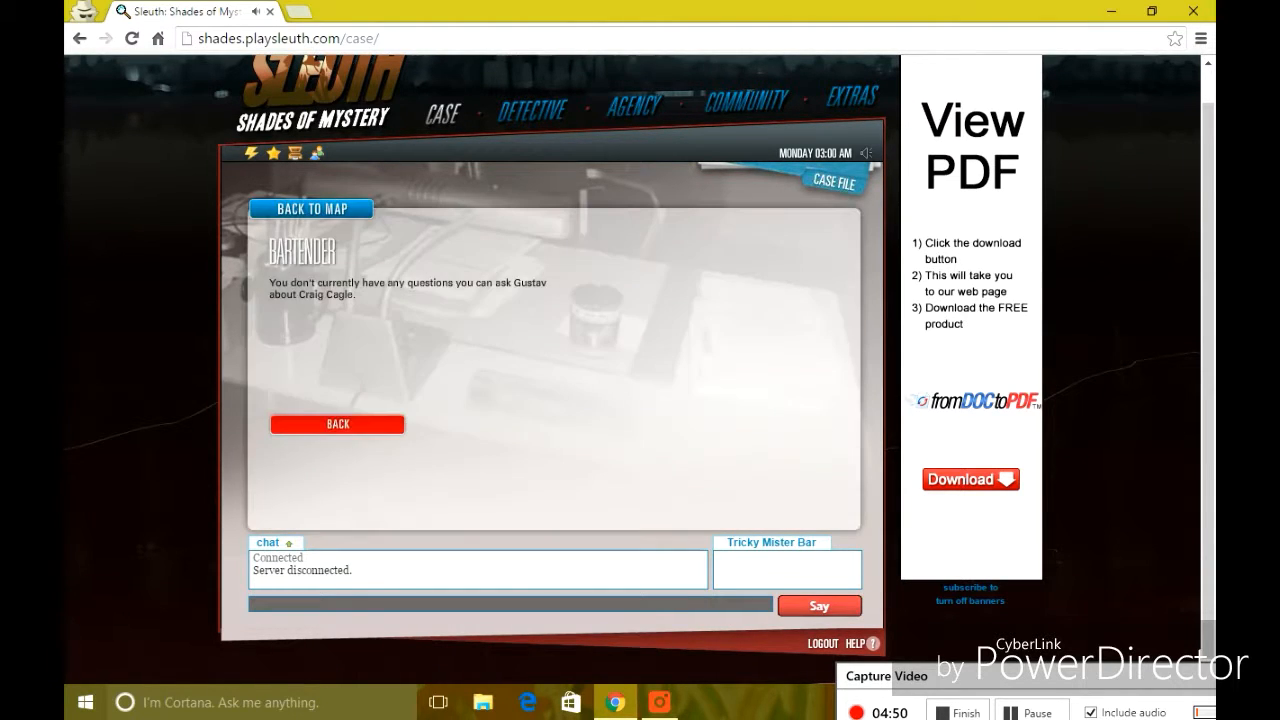